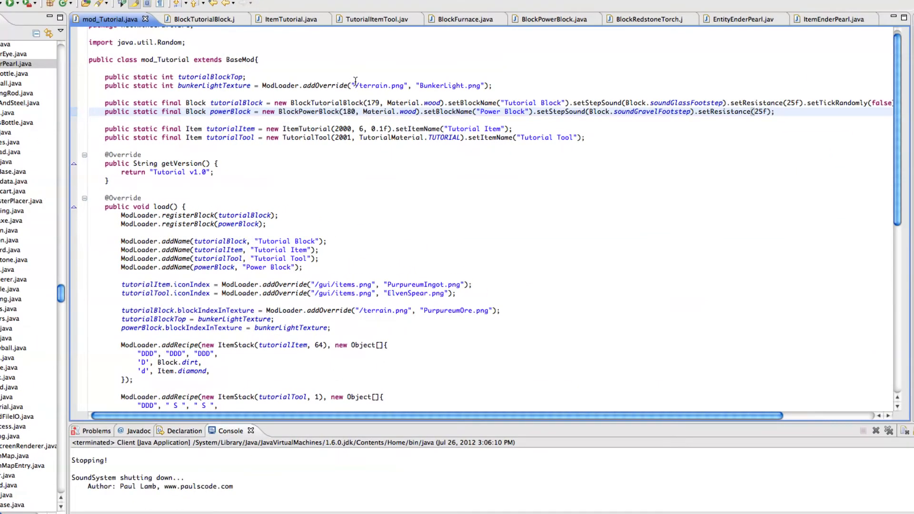
mouse_move(368, 80)
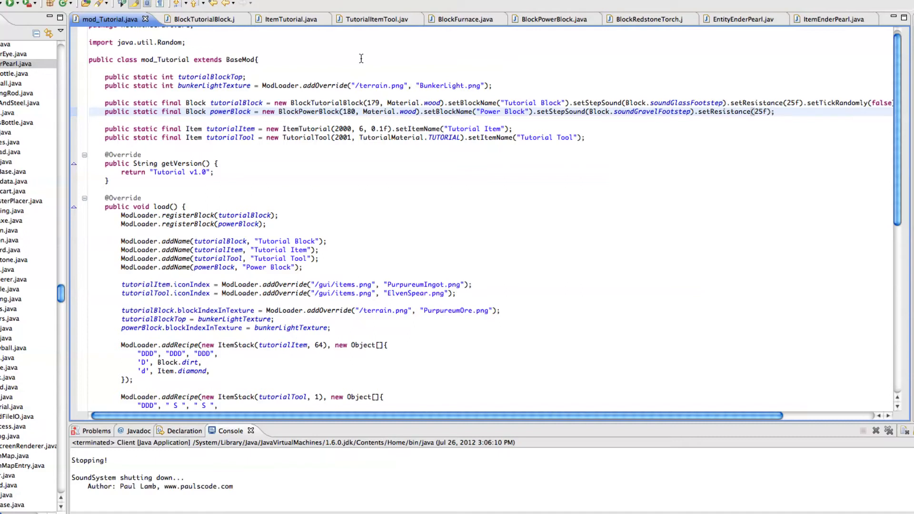
- Switch to ItemTutorial.java and start a new line below the constructor
left_click(772, 111)
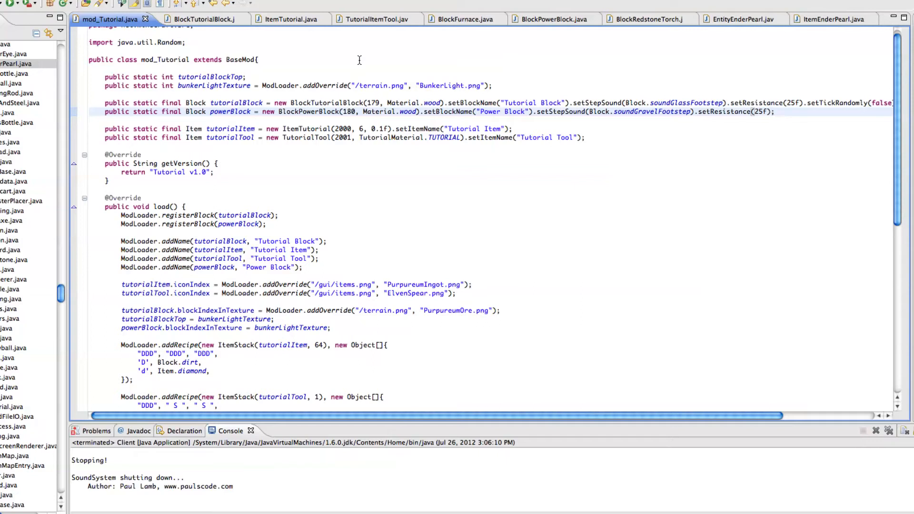
left_click(772, 112)
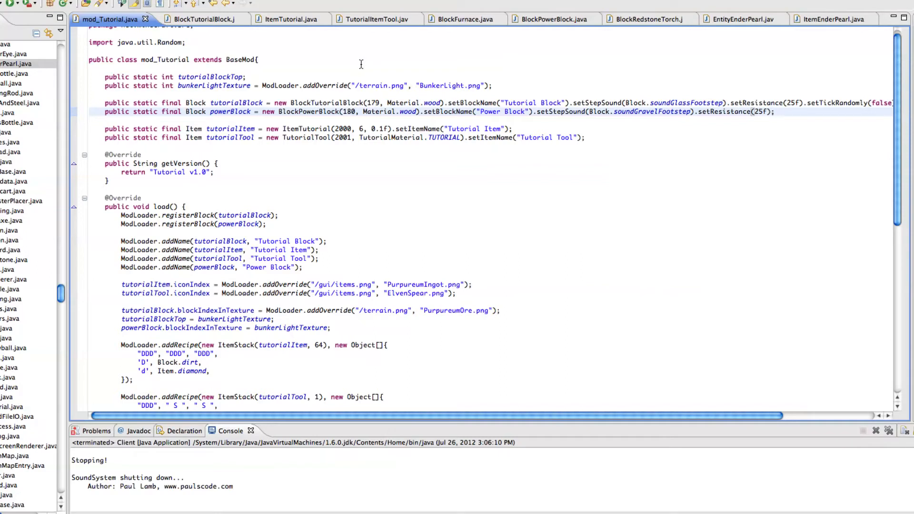
mouse_move(335, 48)
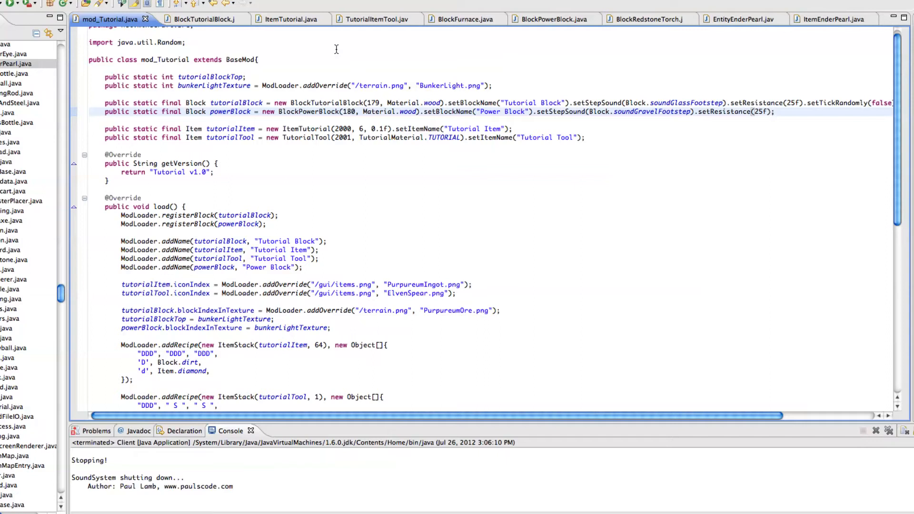
left_click(772, 112)
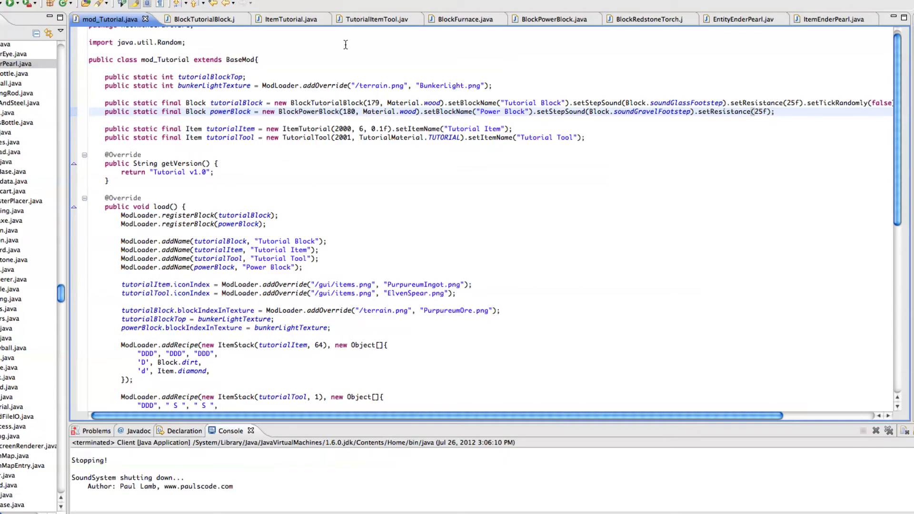
left_click(771, 111)
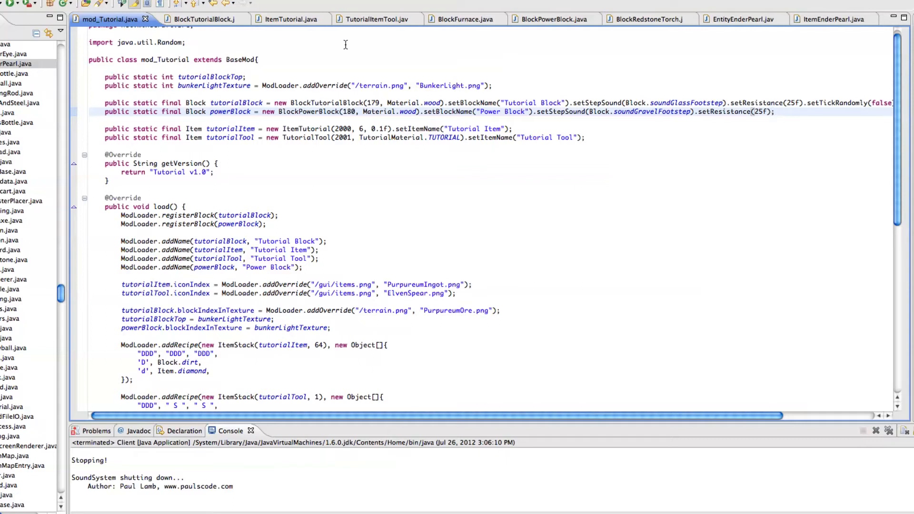
scroll("right", 3)
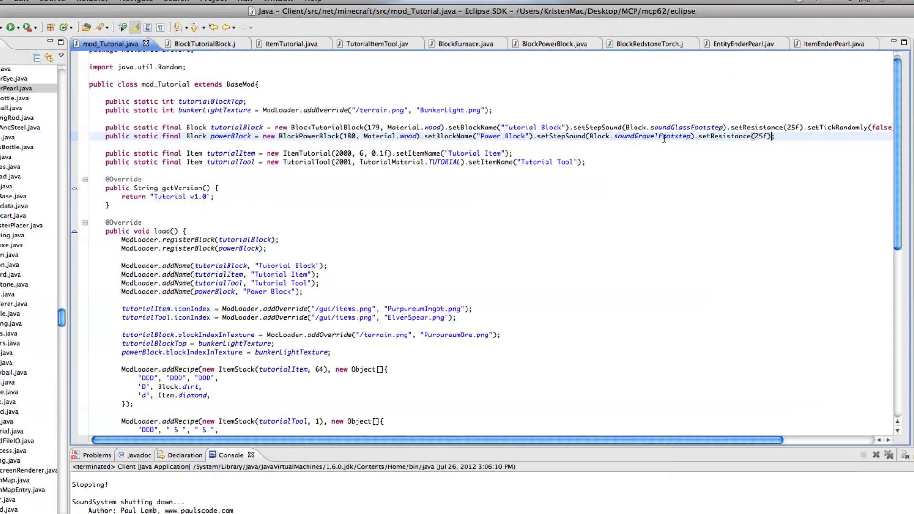
mouse_move(560, 510)
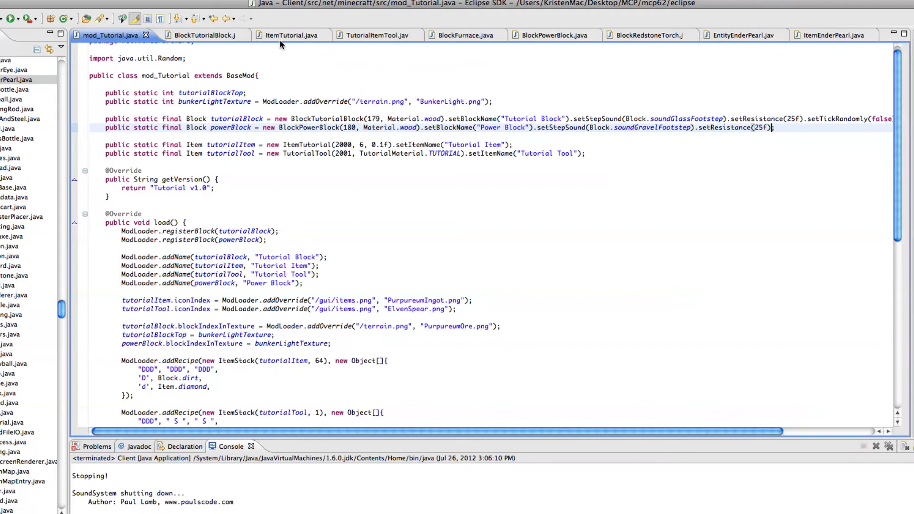
left_click(284, 35)
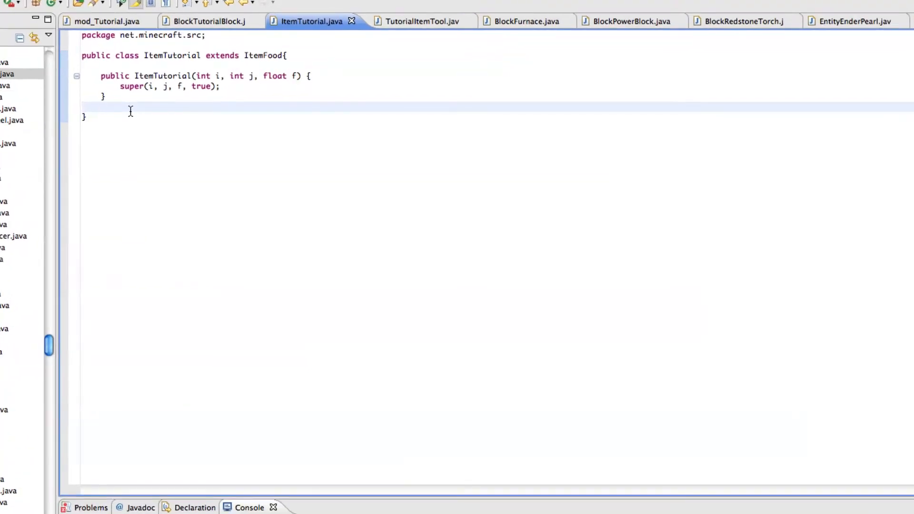
key("Return")
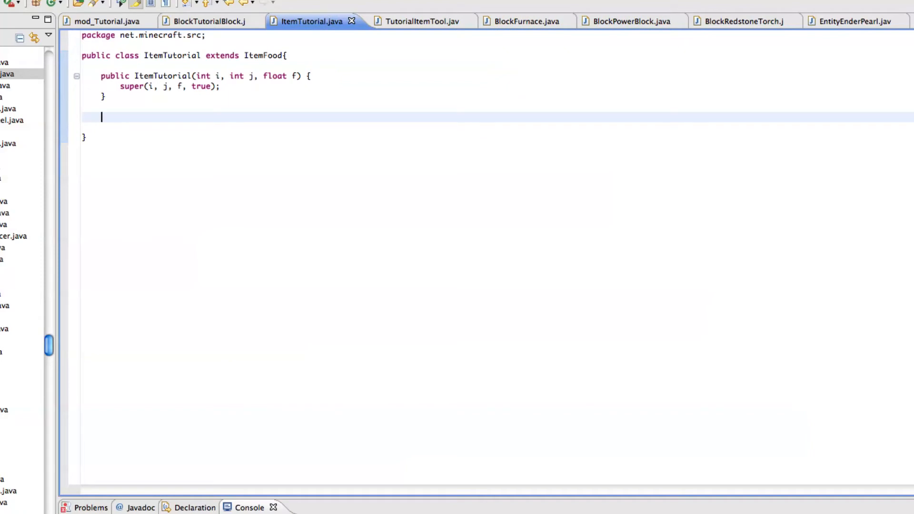
- Write the signature public ItemStack onRightClick(ItemStack iStack)
type("pu")
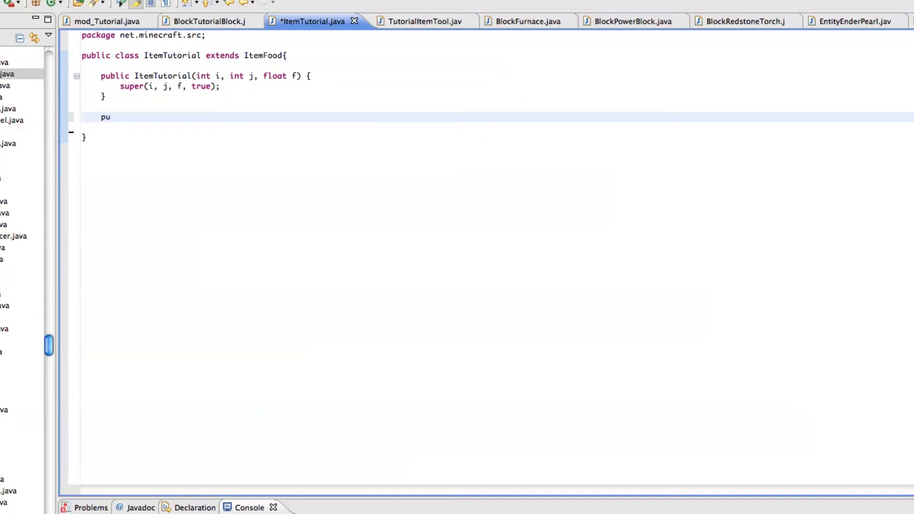
type("blicc")
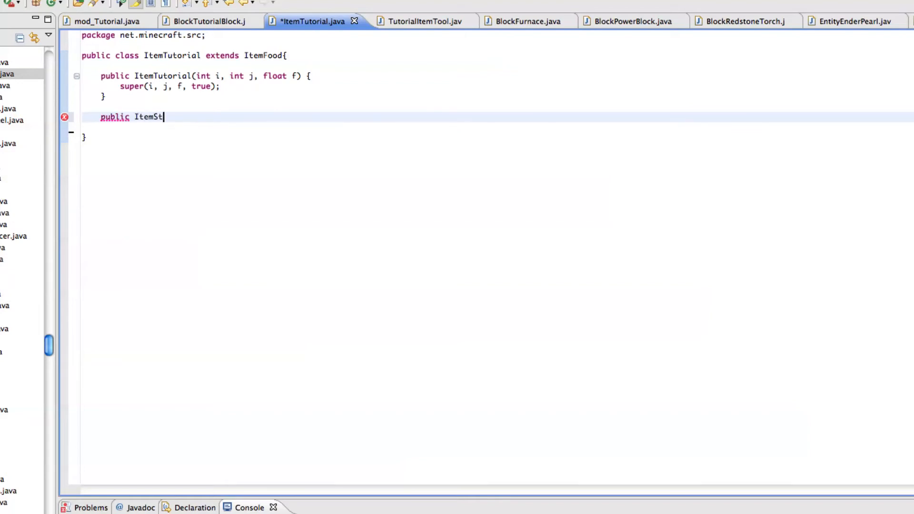
type("ack(")
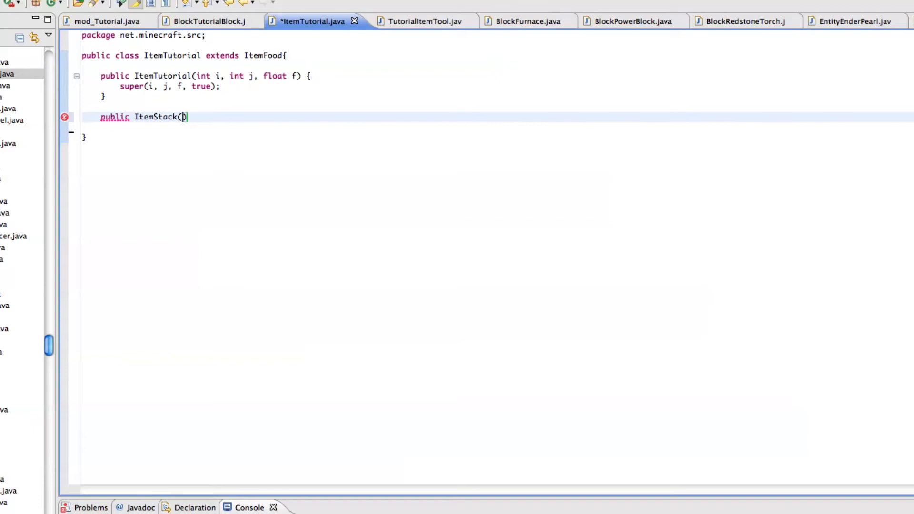
type("on")
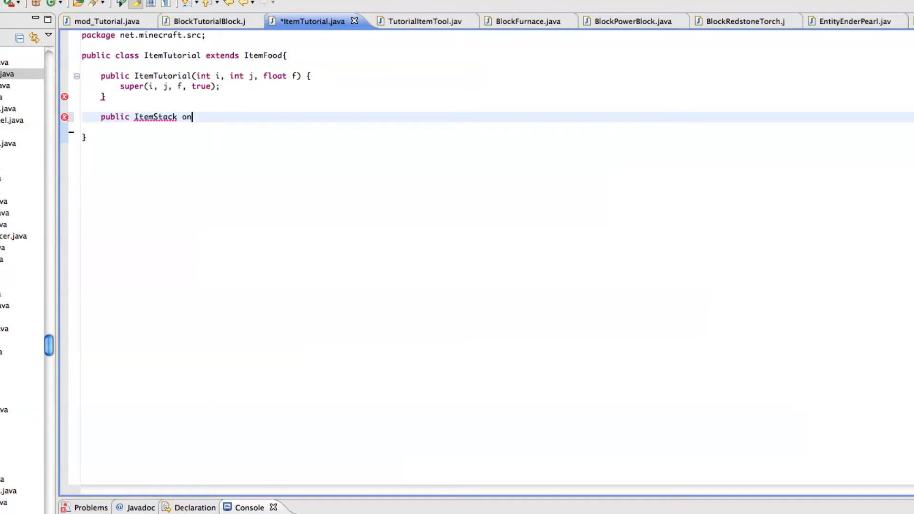
type("R")
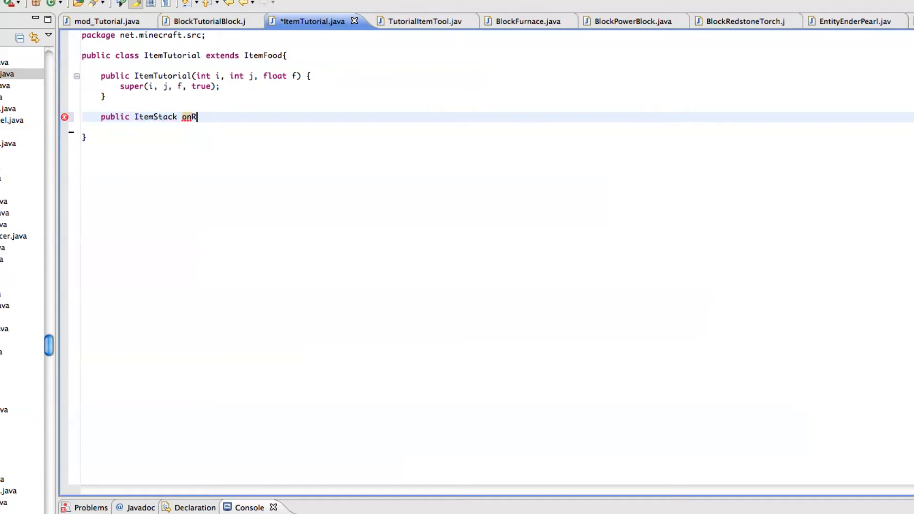
type("ightClick")
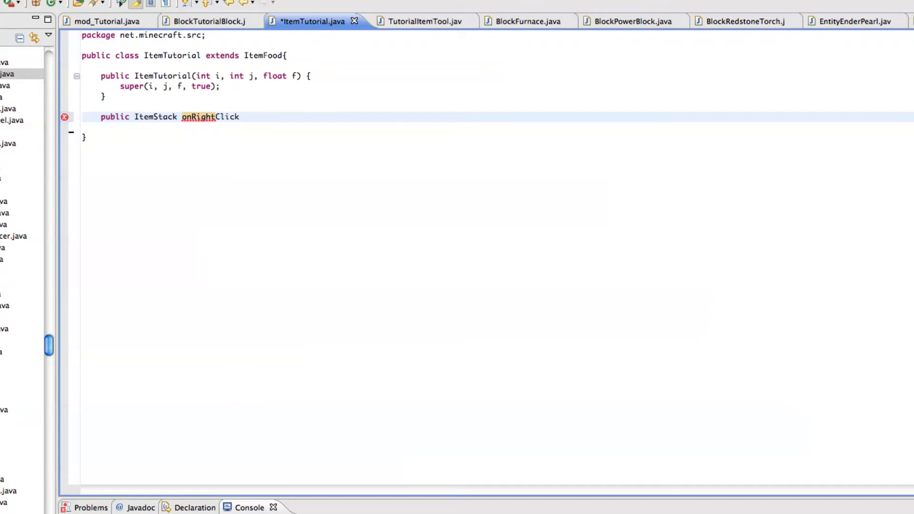
type("()")
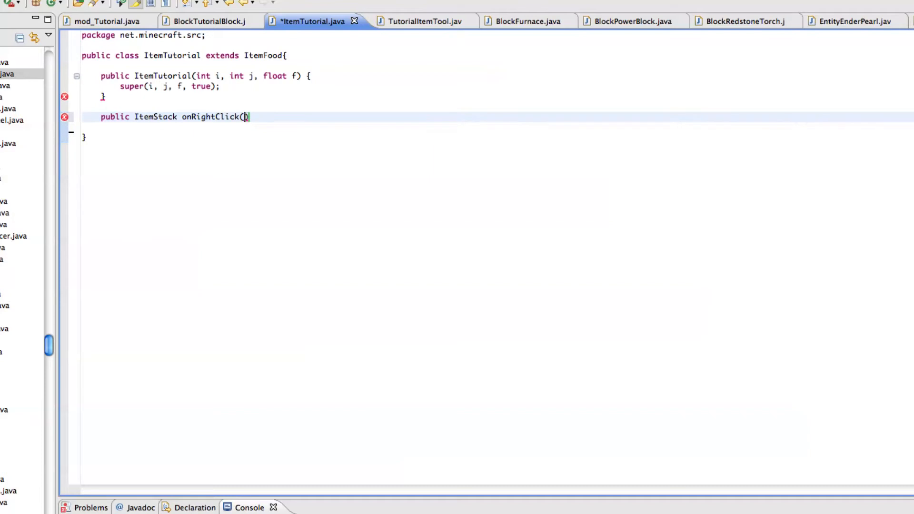
type("ItemStack")
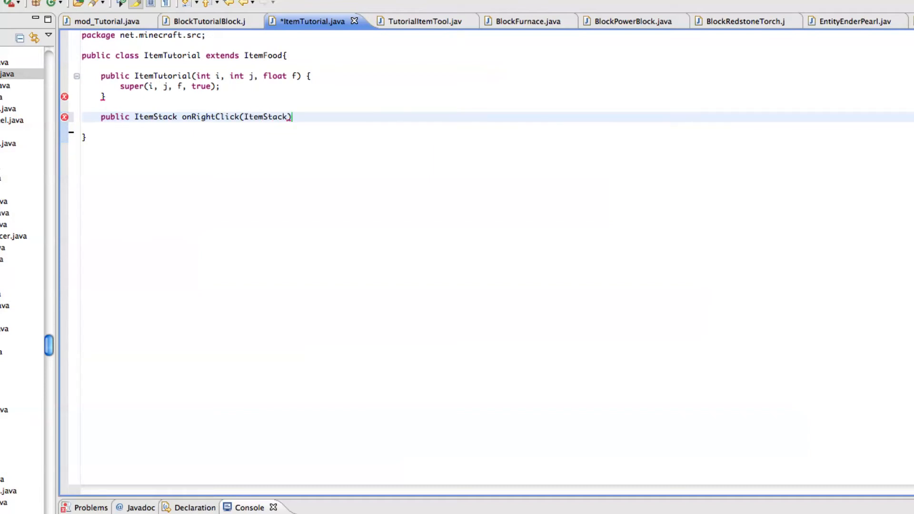
type("iS")
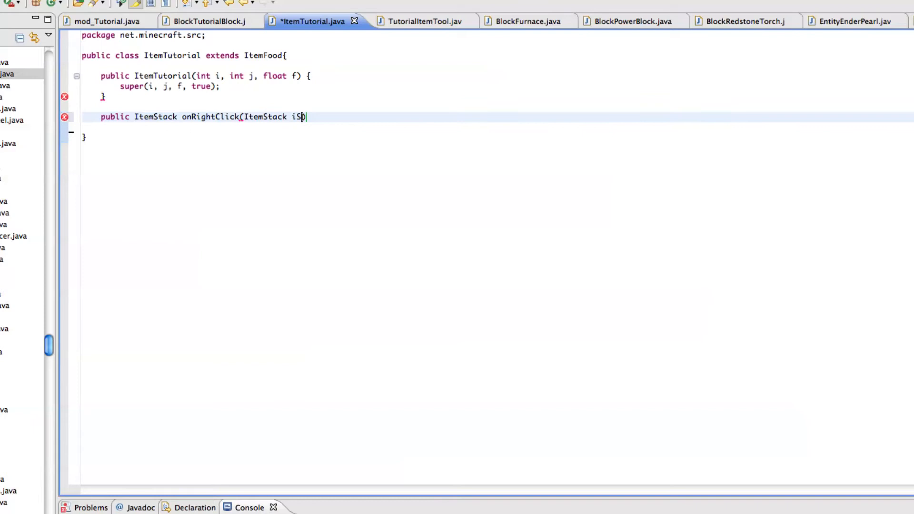
type("tack)")
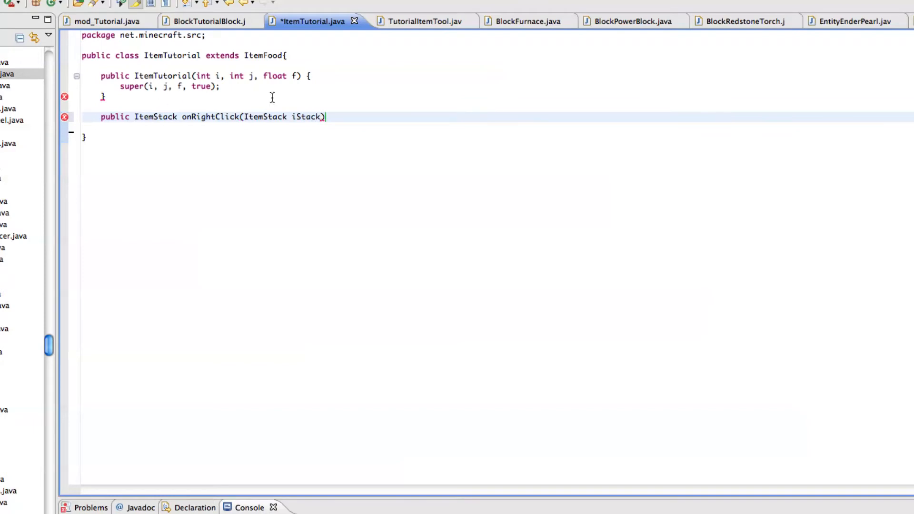
mouse_move(120, 22)
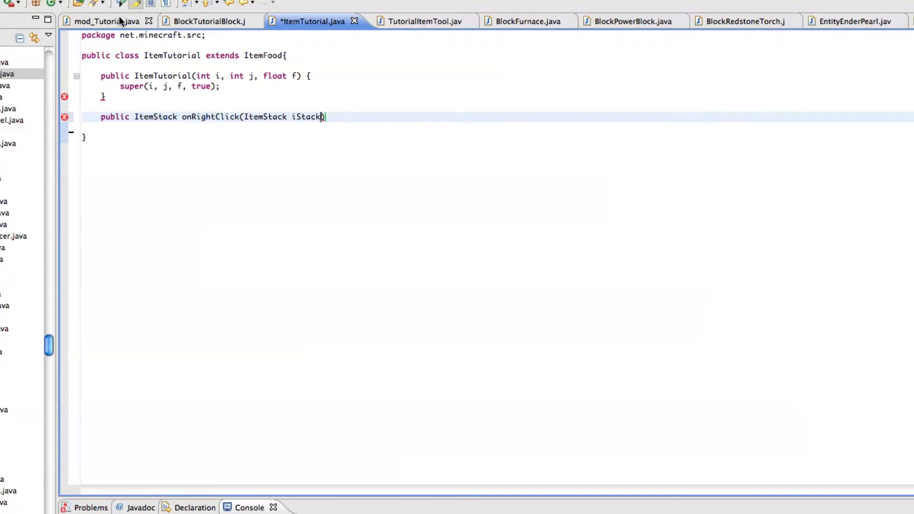
left_click(105, 22)
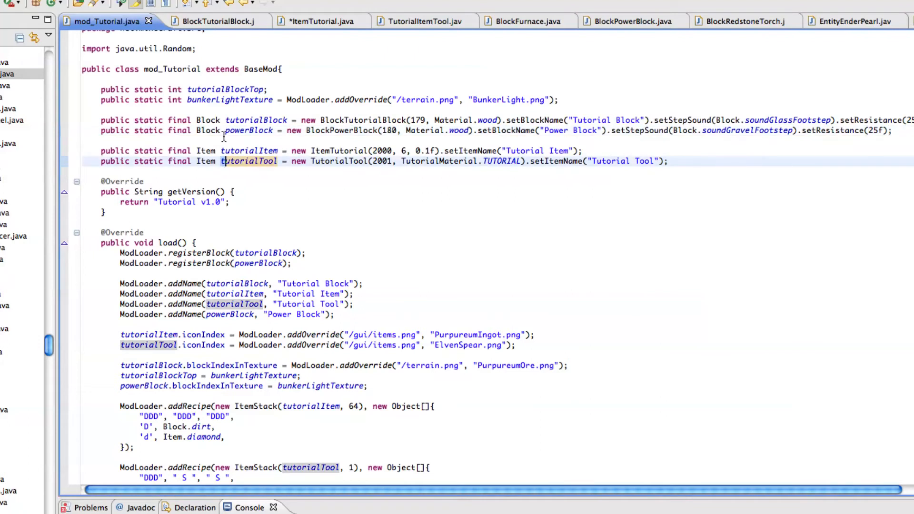
left_click(248, 131)
type("P")
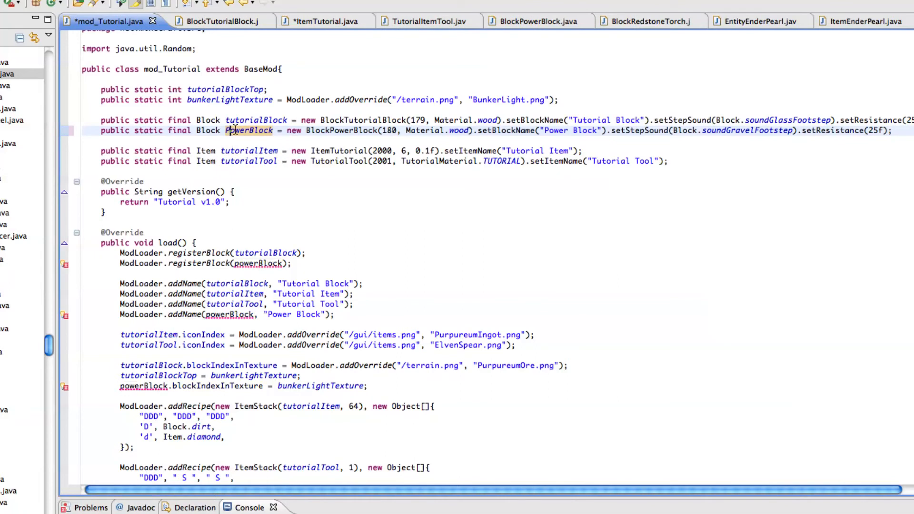
mouse_move(241, 186)
type("p")
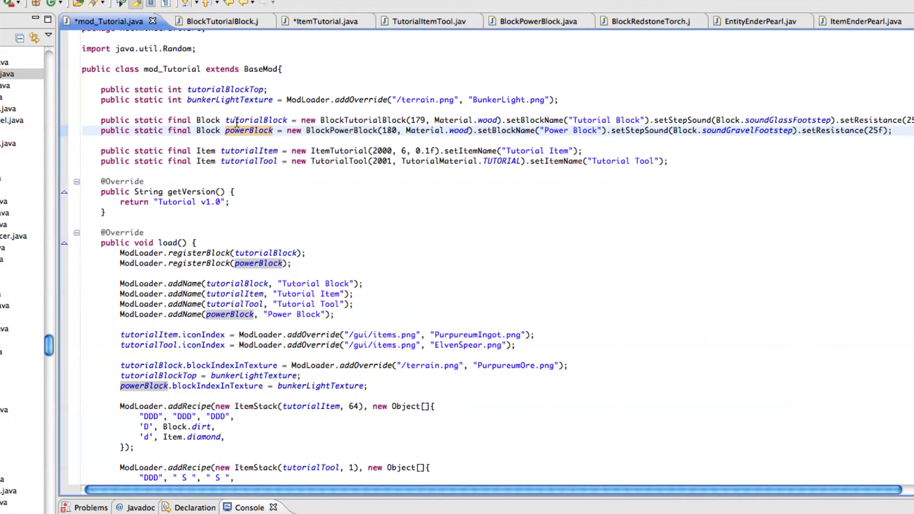
scroll("up", 3)
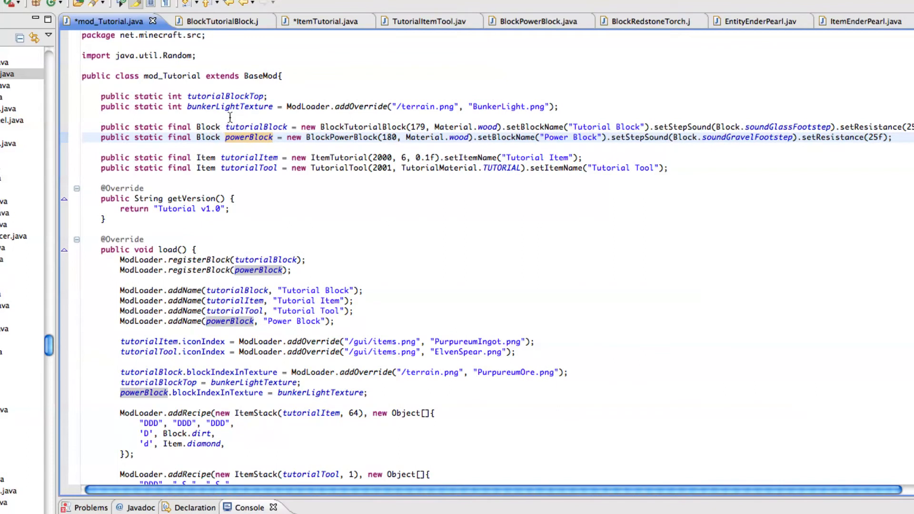
left_click(315, 21)
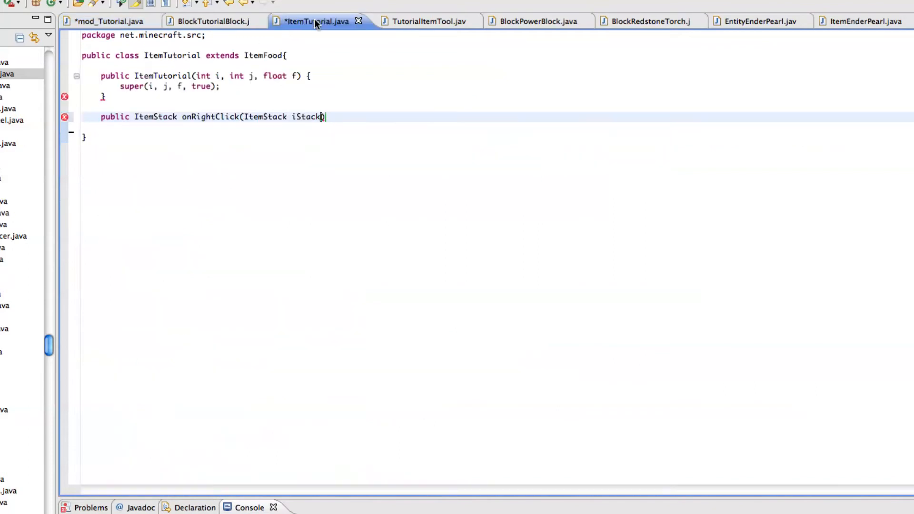
mouse_move(407, 120)
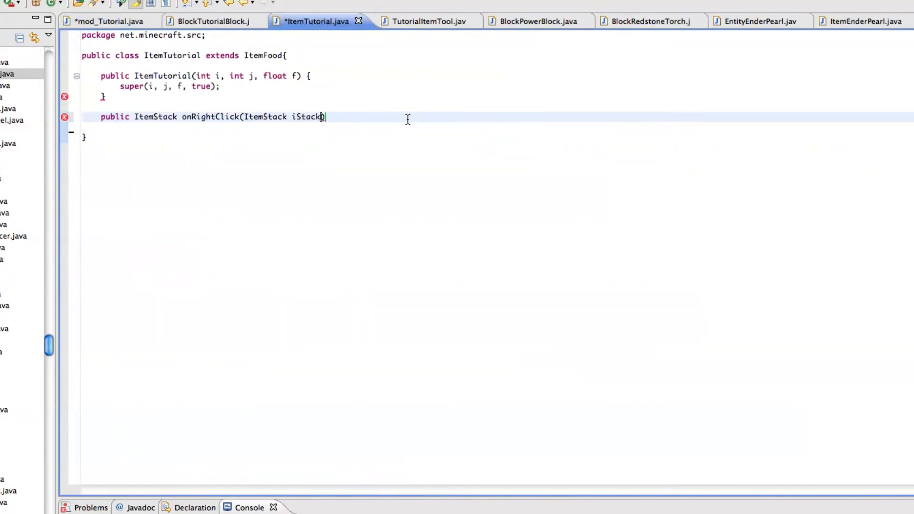
mouse_move(348, 128)
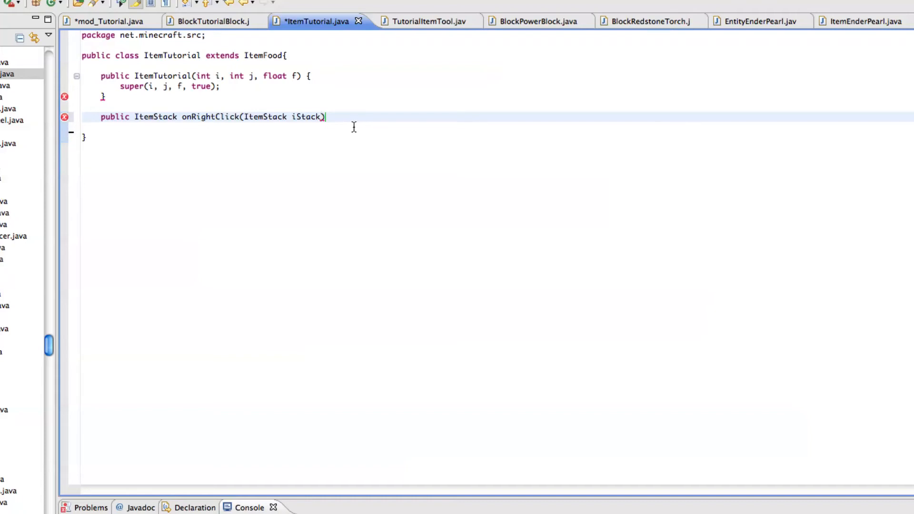
- Extend the signature with World world and EntityPlayer player, rename it onItemRightClick and write return iStack
type(", World world, EntityPlayer")
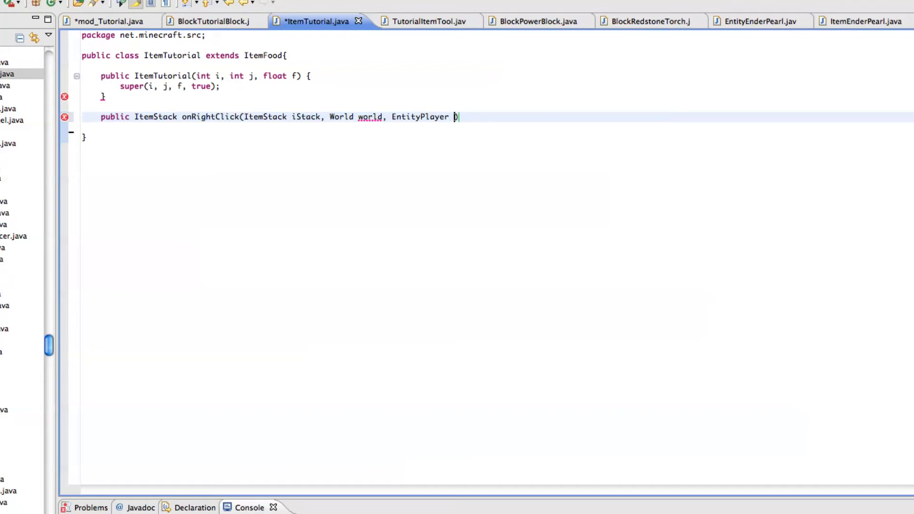
type("player)")
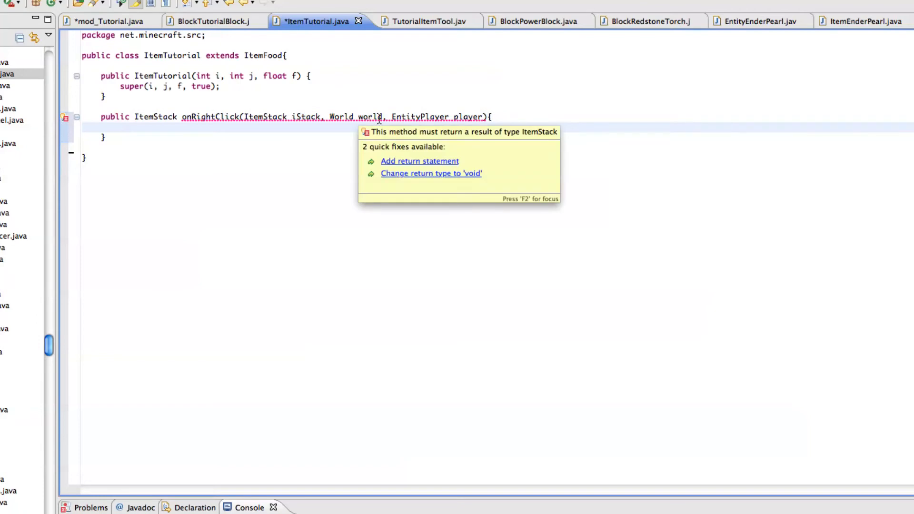
left_click(237, 138)
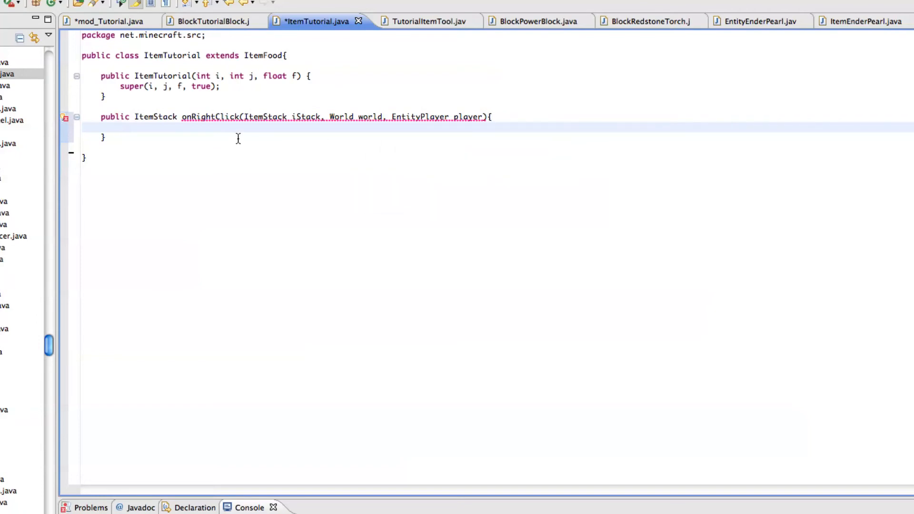
type("return")
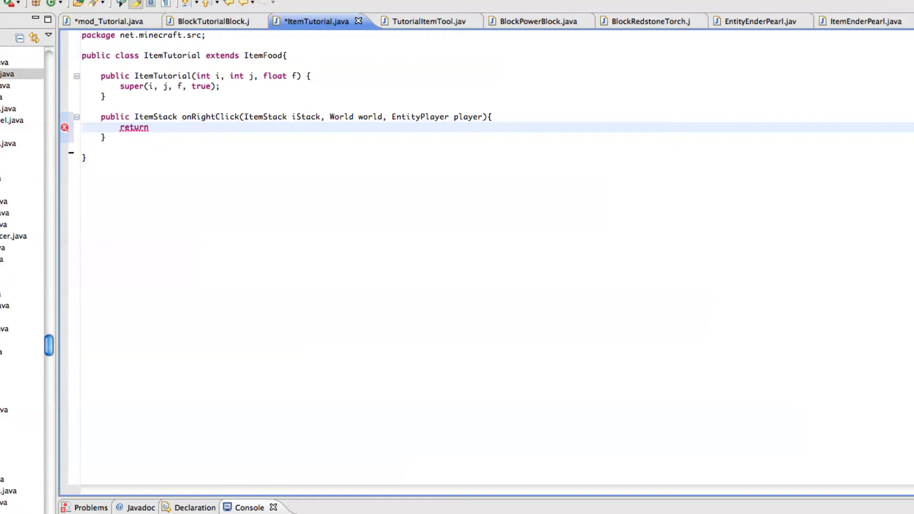
type("iStack;")
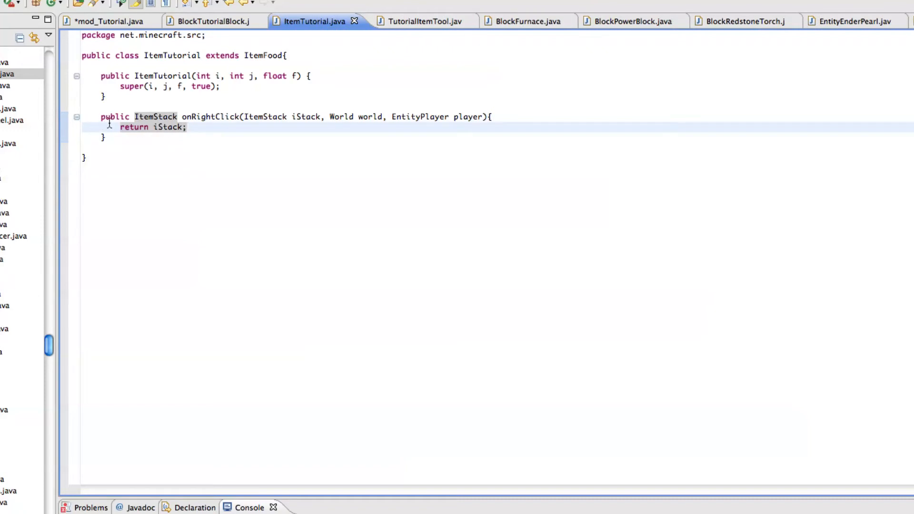
type("Item")
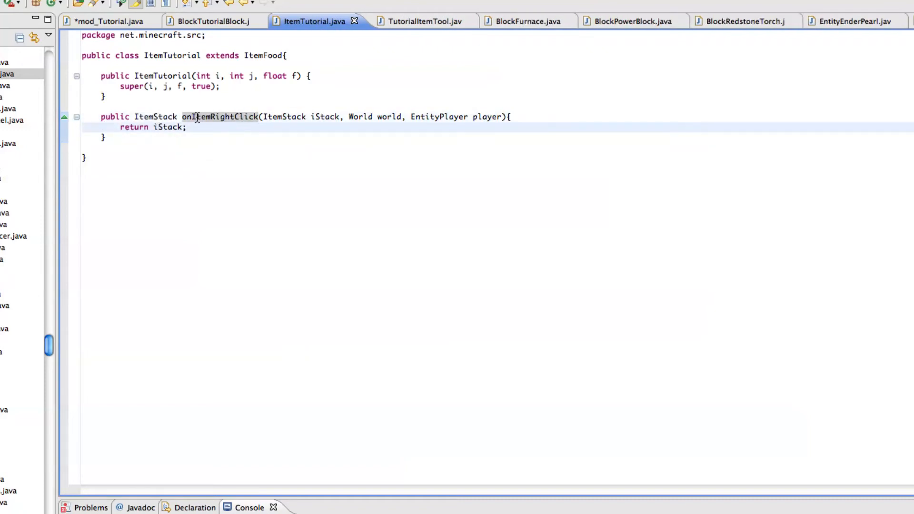
double_click(326, 116)
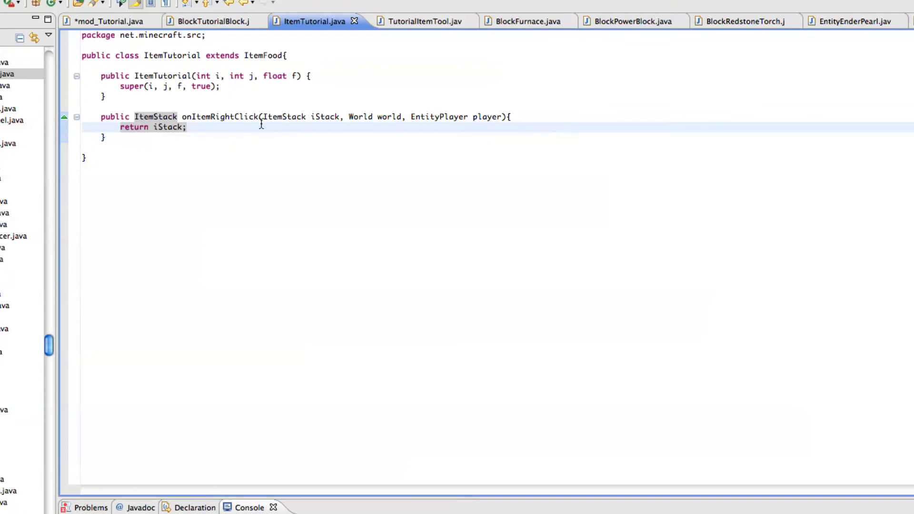
- Browse iStack's method suggestions, dismiss them, and terminate the return statement with a semicolon
left_click(188, 126)
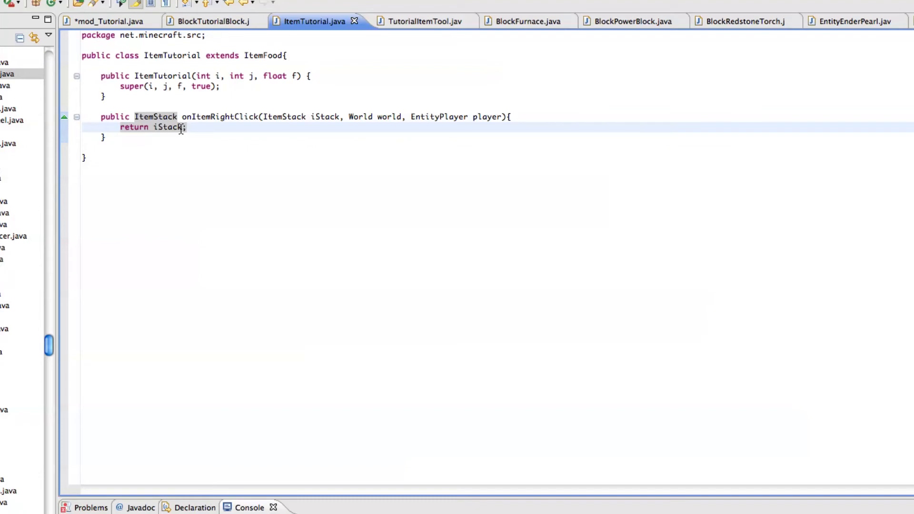
type(".")
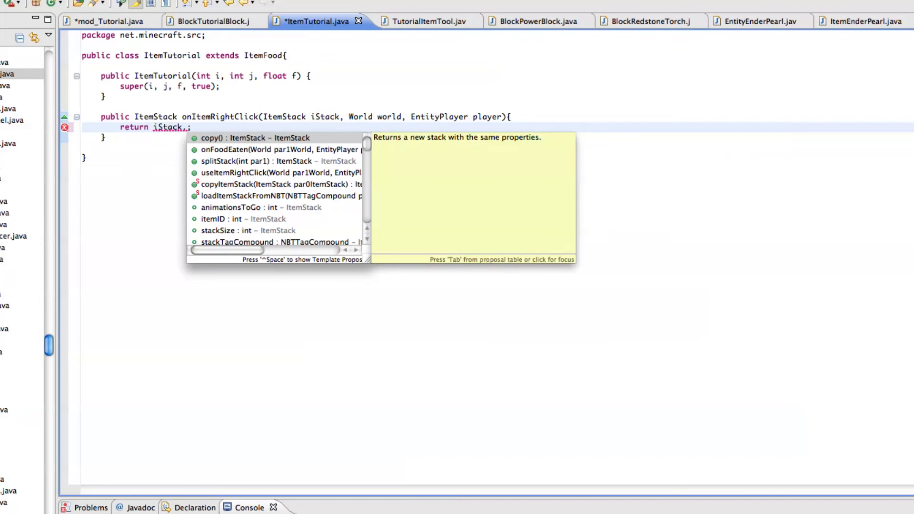
left_click(274, 161)
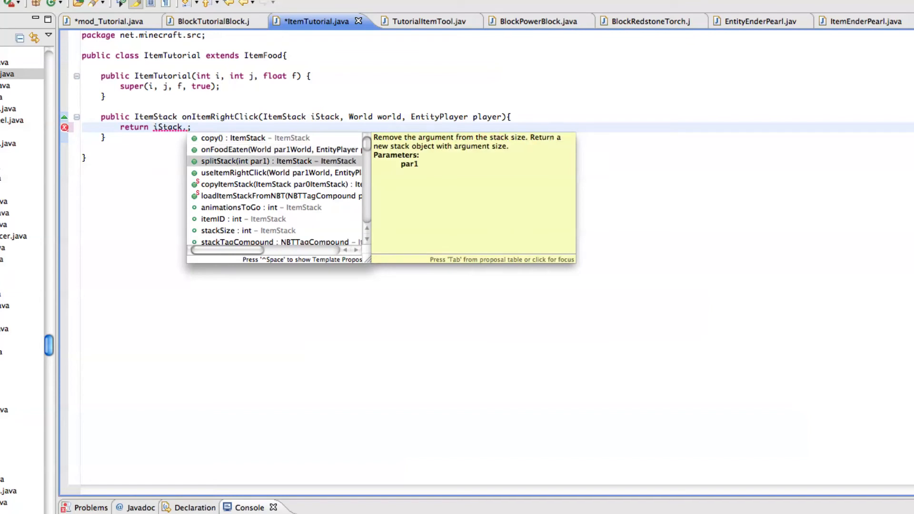
key("Escape")
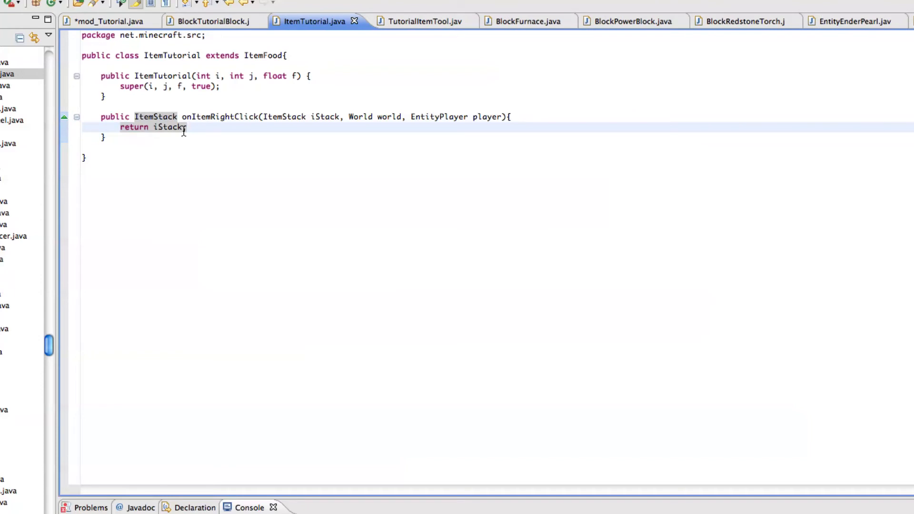
type(";")
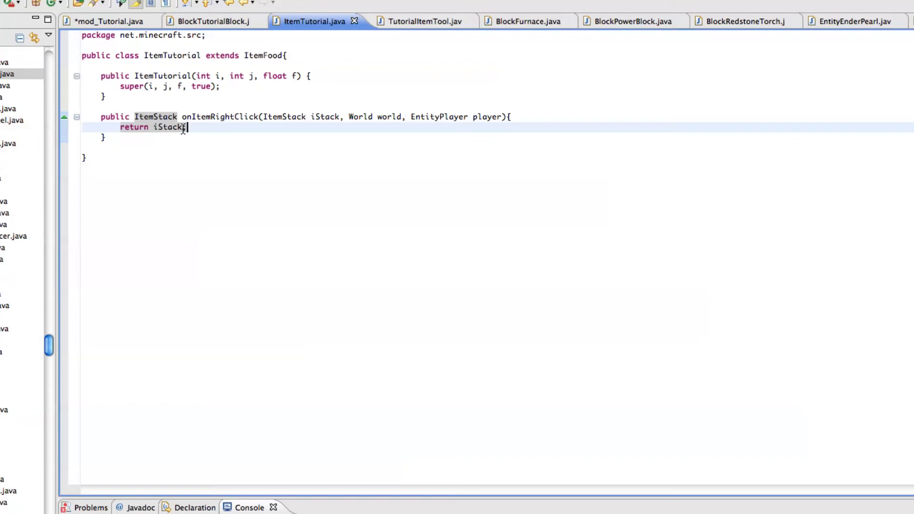
type(";")
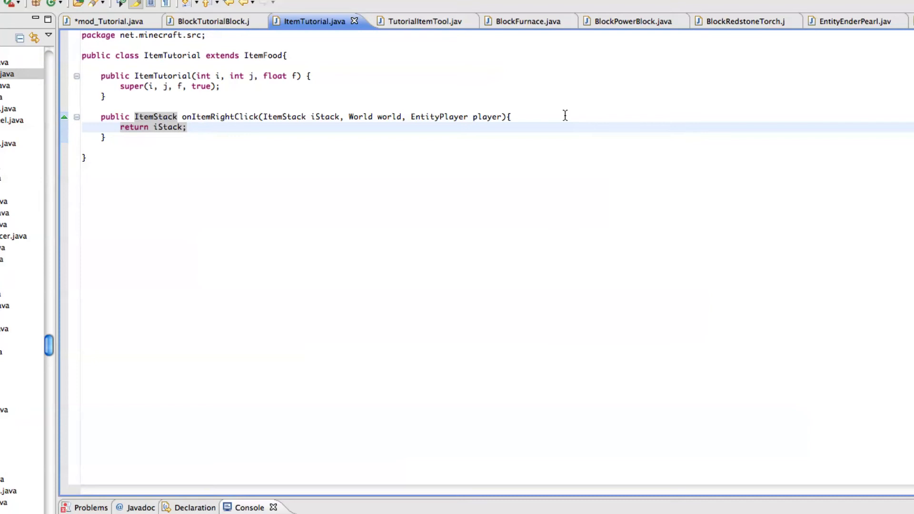
key("Return")
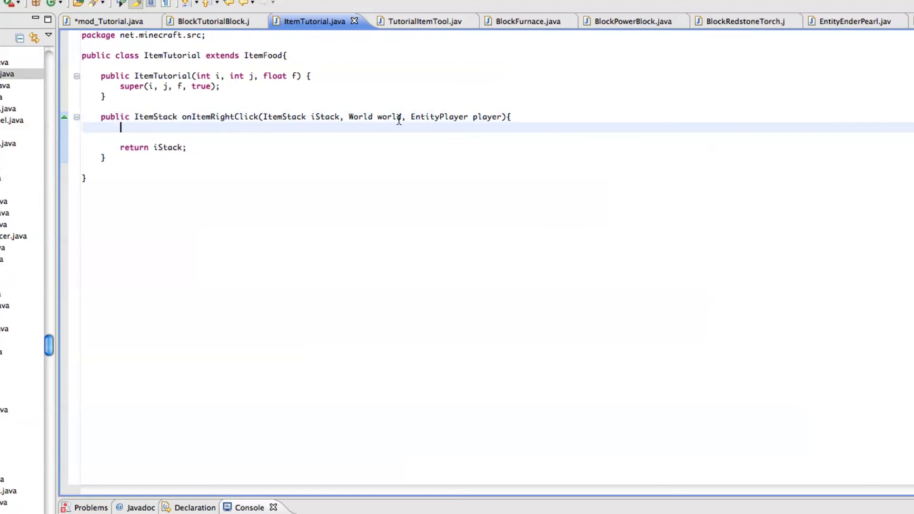
mouse_move(298, 132)
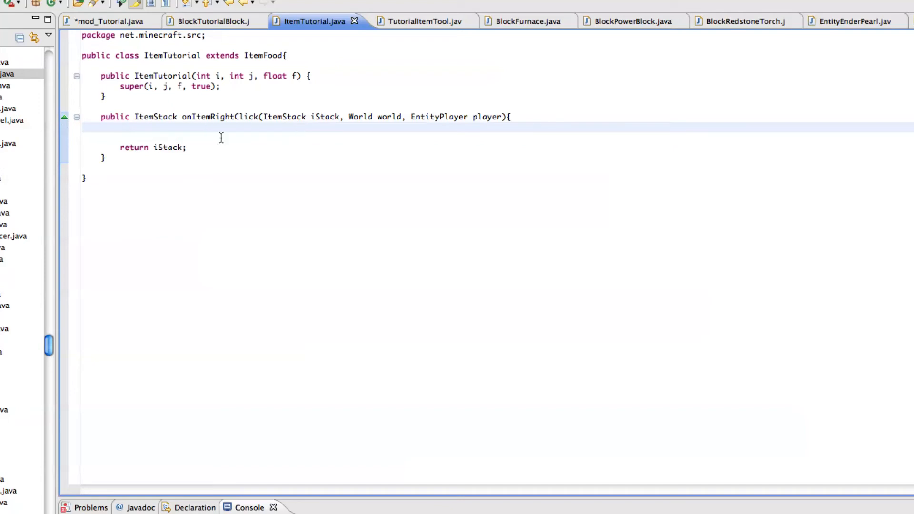
mouse_move(207, 116)
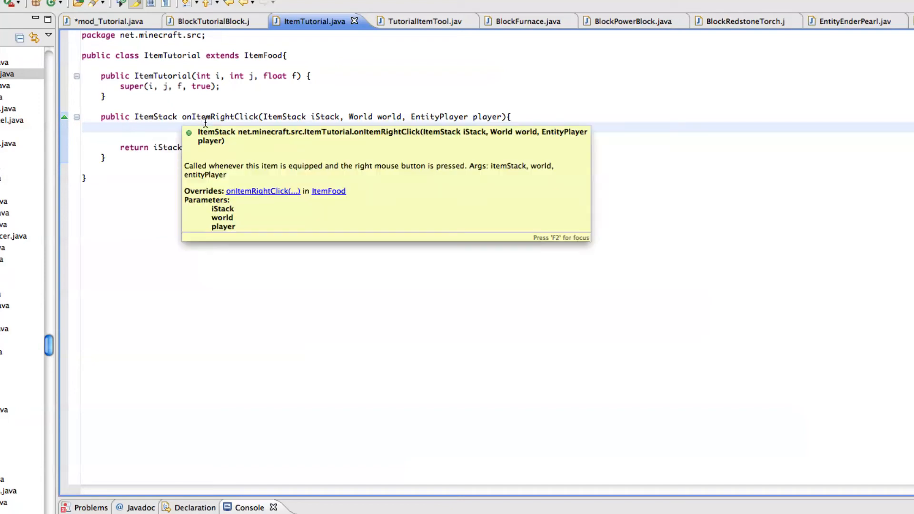
- Add int playerFacing = MathHelper.floor_double of the player's rotationYaw * 4 / 360 + 0.5, & 3
left_click(123, 128)
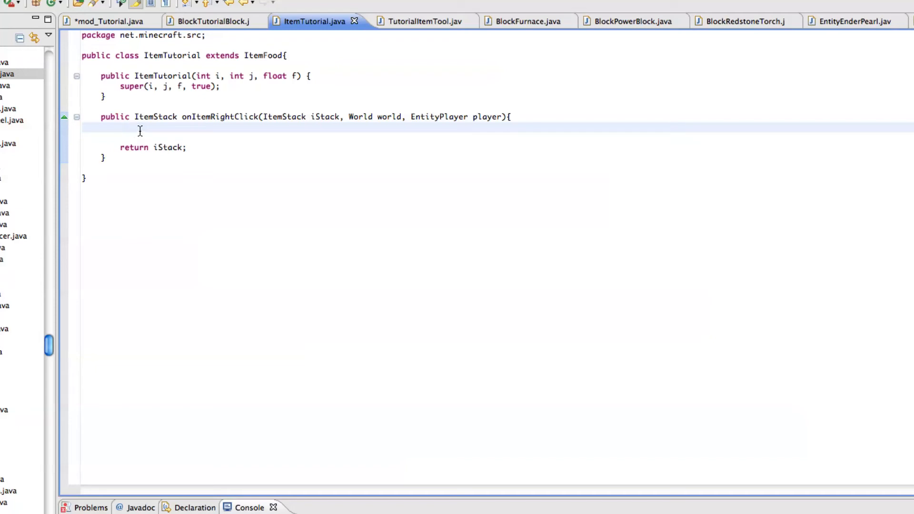
left_click(123, 127)
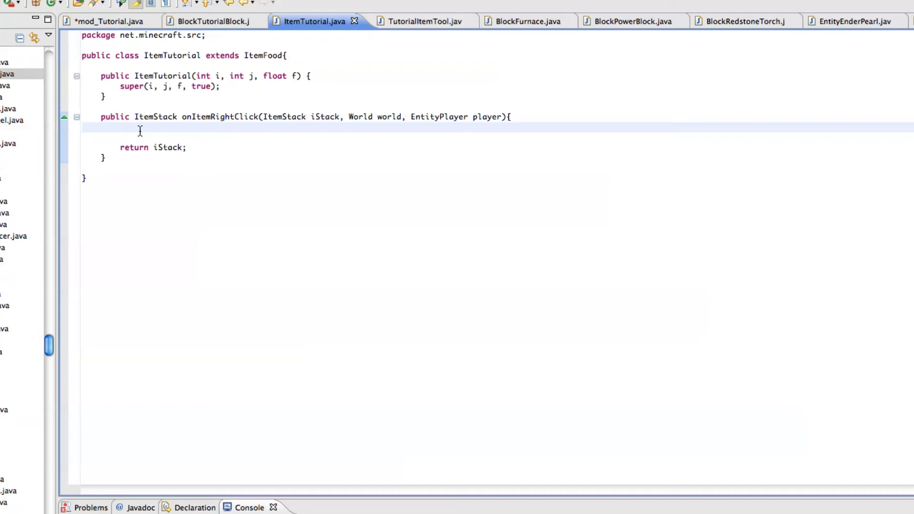
mouse_move(163, 132)
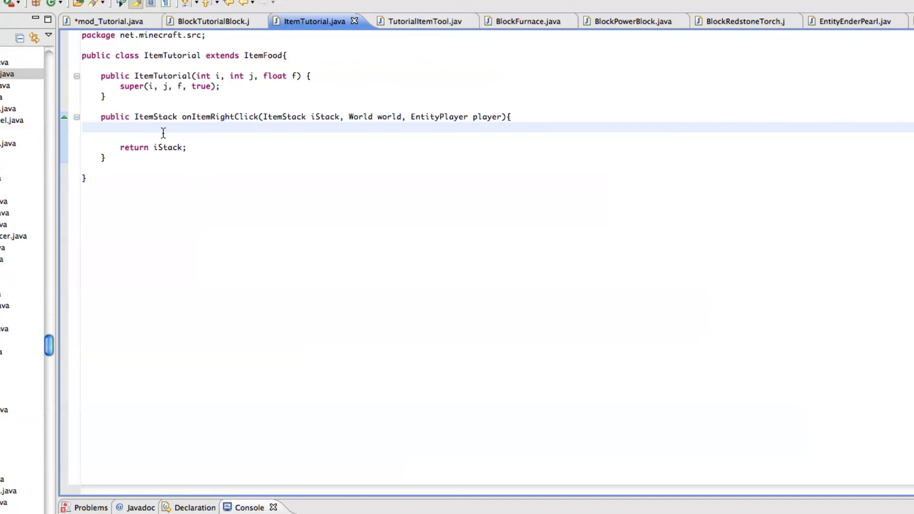
mouse_move(145, 130)
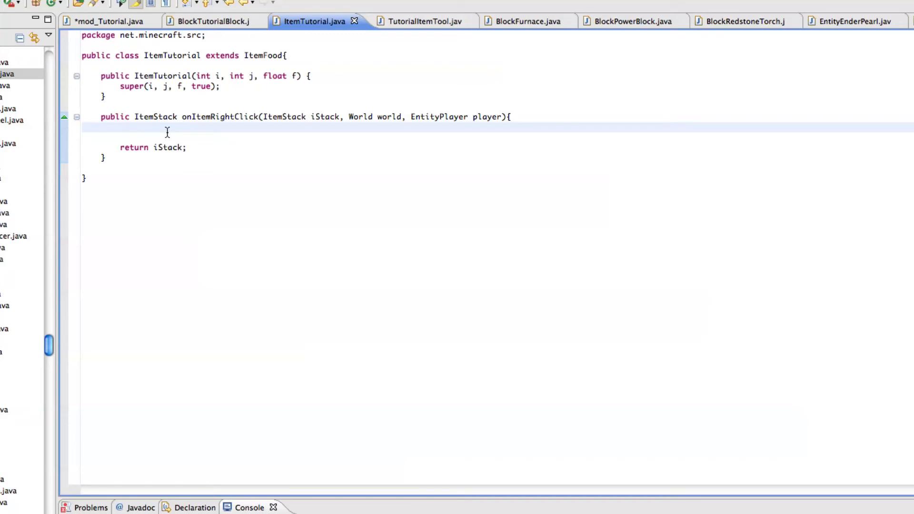
type("int playerFacing = MathHelper.floor_double((double)((par3EntityPlayer.rotationYaw * 4F) / 360F) + 0.5D) & 3;")
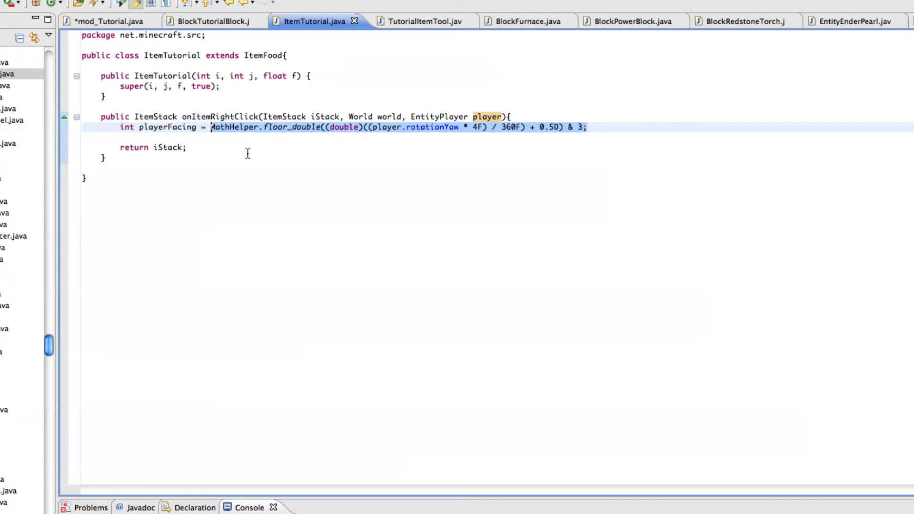
mouse_move(369, 164)
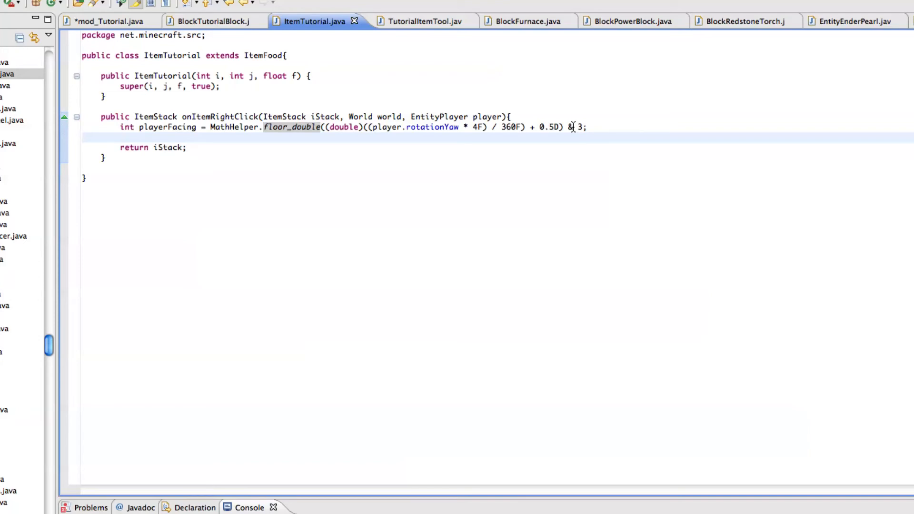
mouse_move(236, 127)
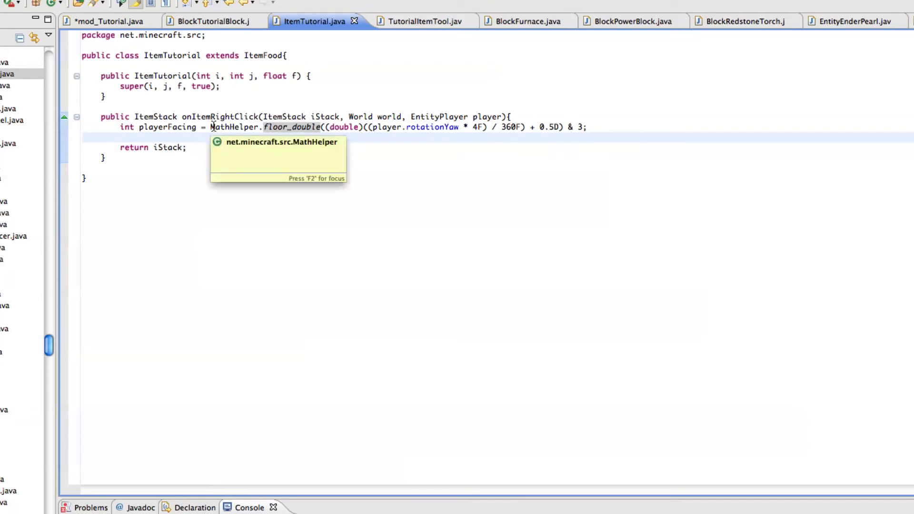
key("Return")
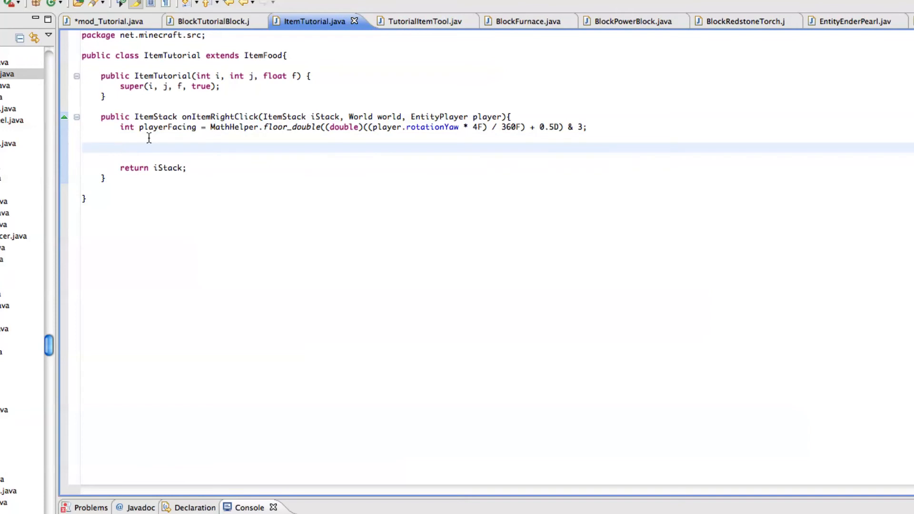
- Add an if(playerFacing == 0) block, save, and begin a player statement inside it
left_click(121, 148)
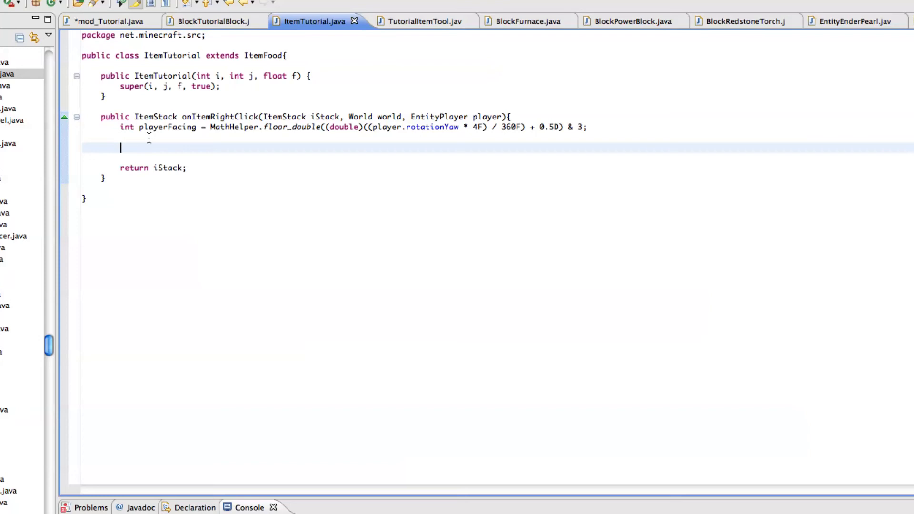
type("if(p")
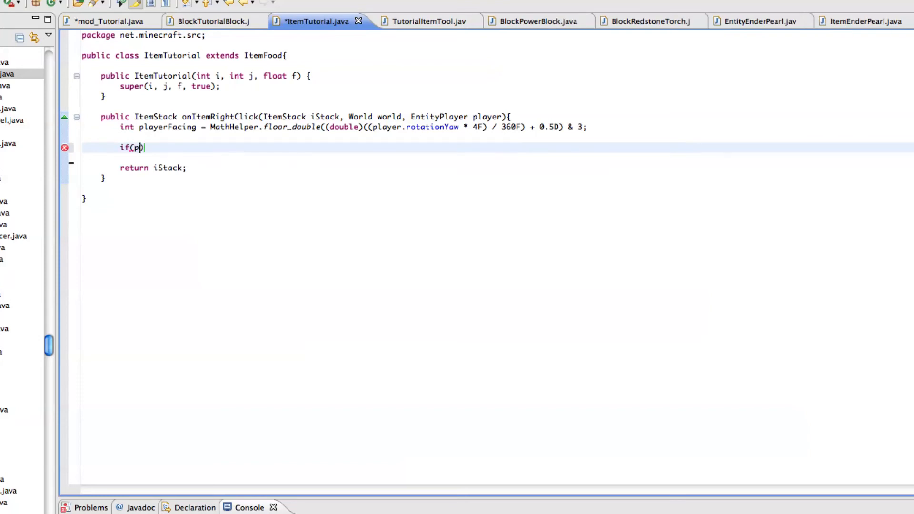
type("layerFacing")
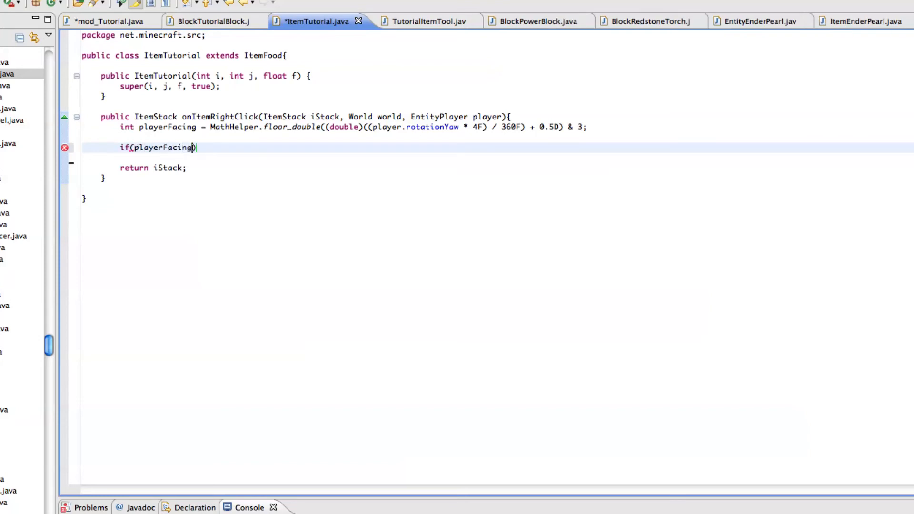
type("== 0")
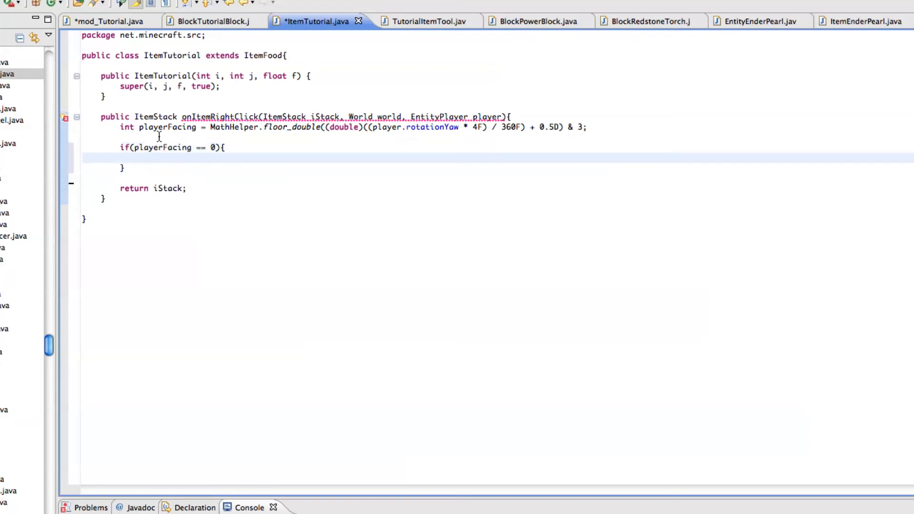
key("ctrl+s")
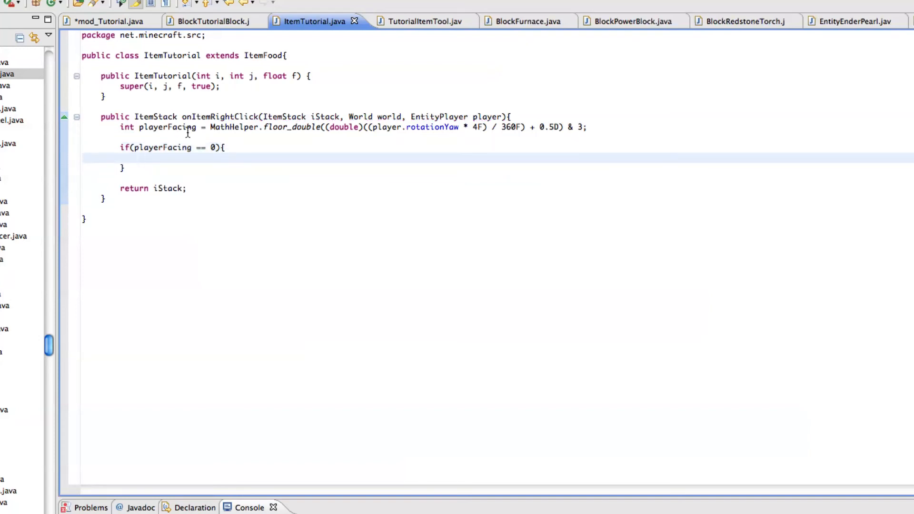
left_click(140, 157)
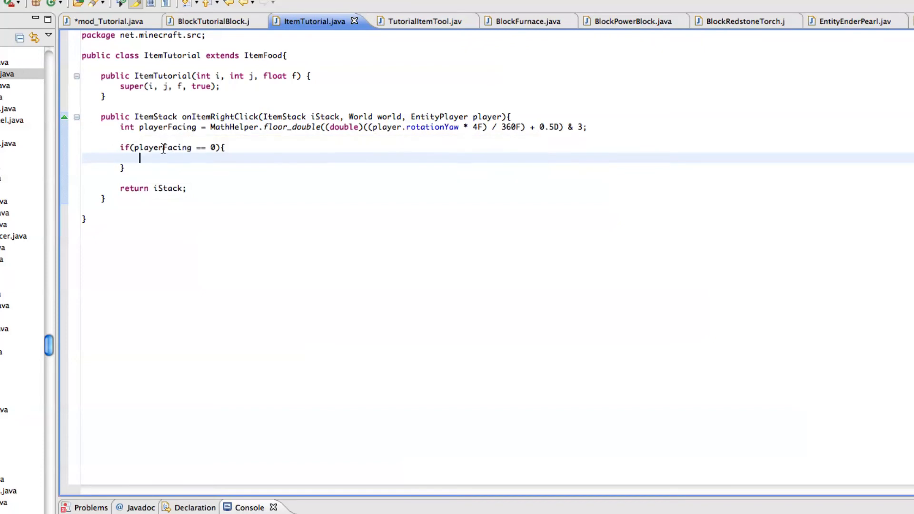
type("player")
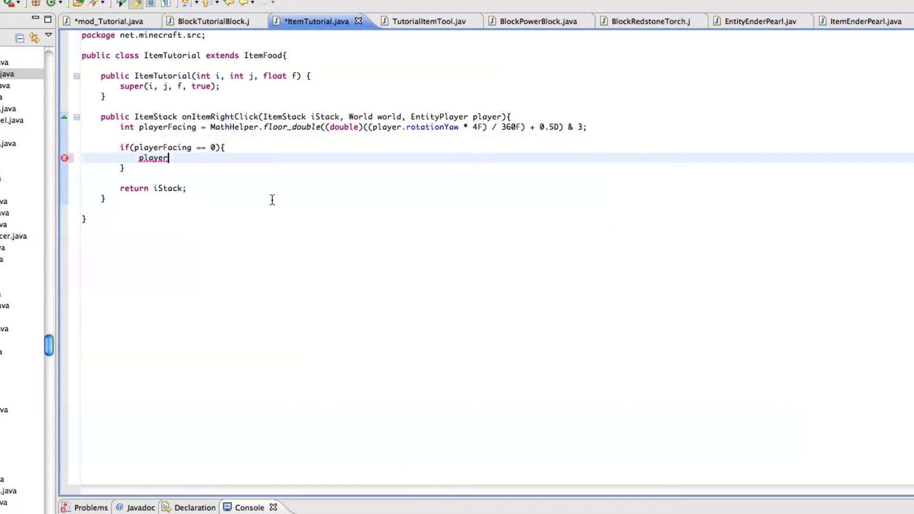
- Call player.setPosition(player.posX, player.posY, player.posZ + 10) for facing 0 and save
type(".")
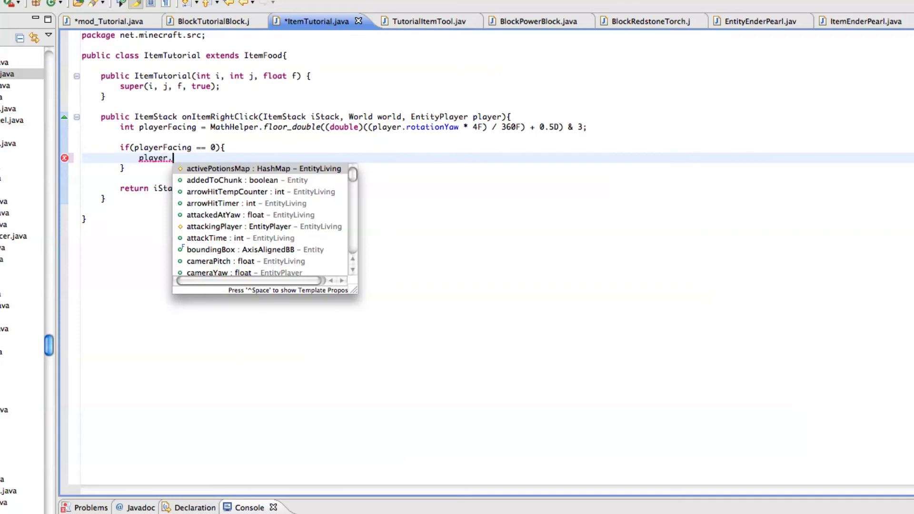
type("setPosition(par1, par3, par5")
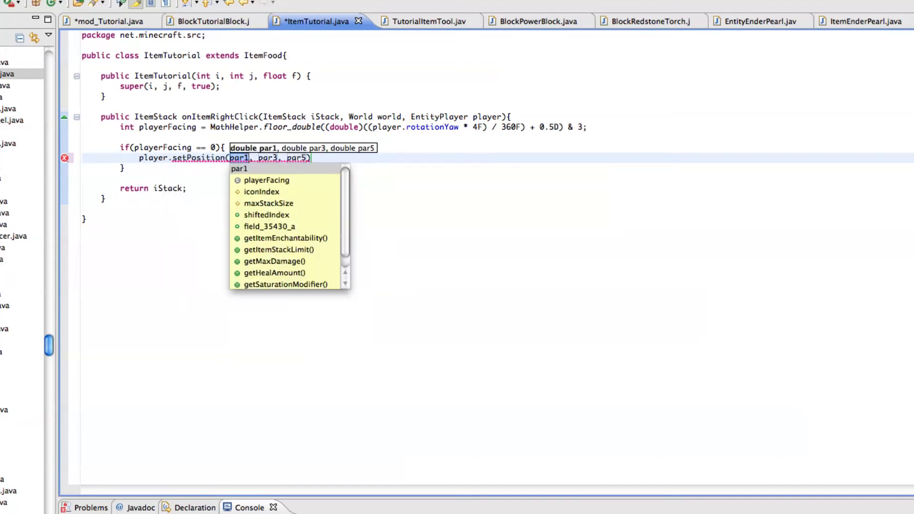
type("playe")
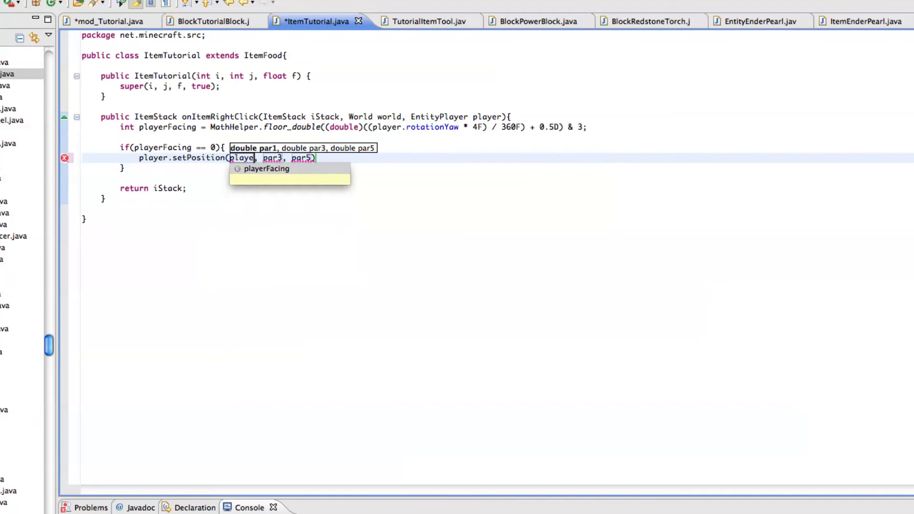
type(".posX")
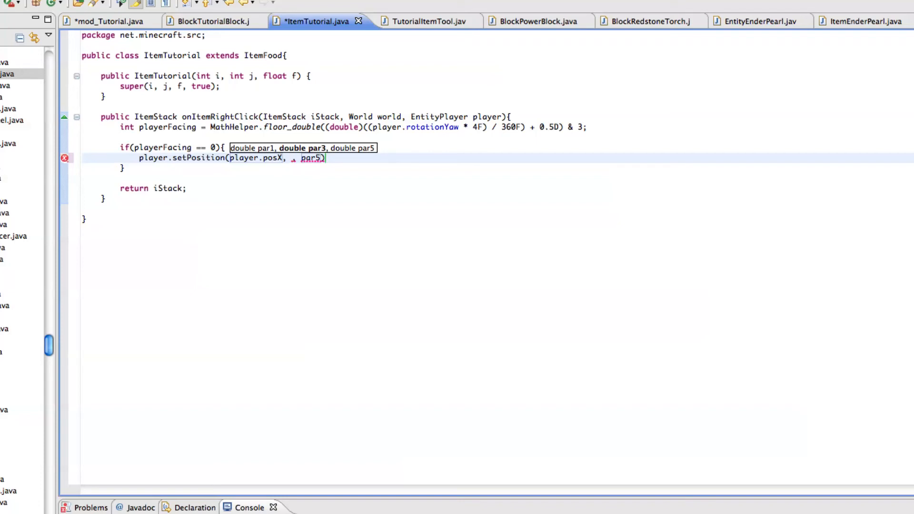
mouse_move(268, 158)
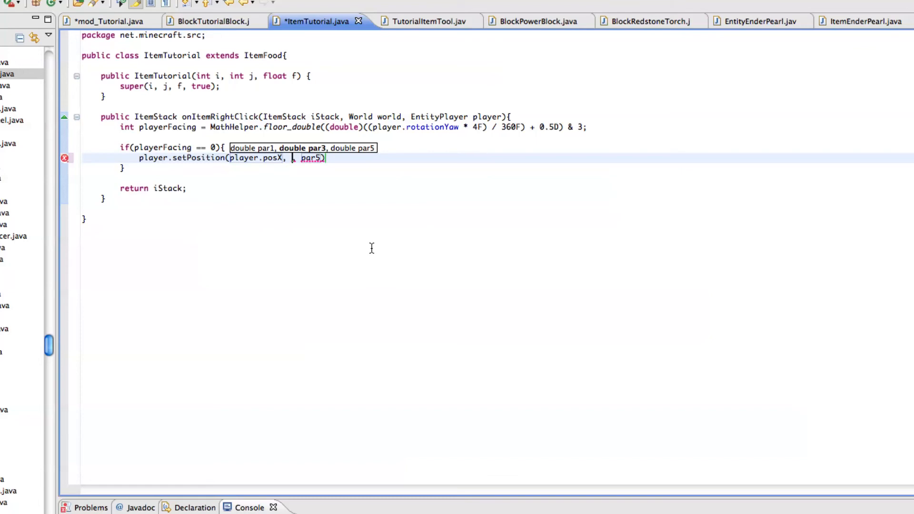
type("plya")
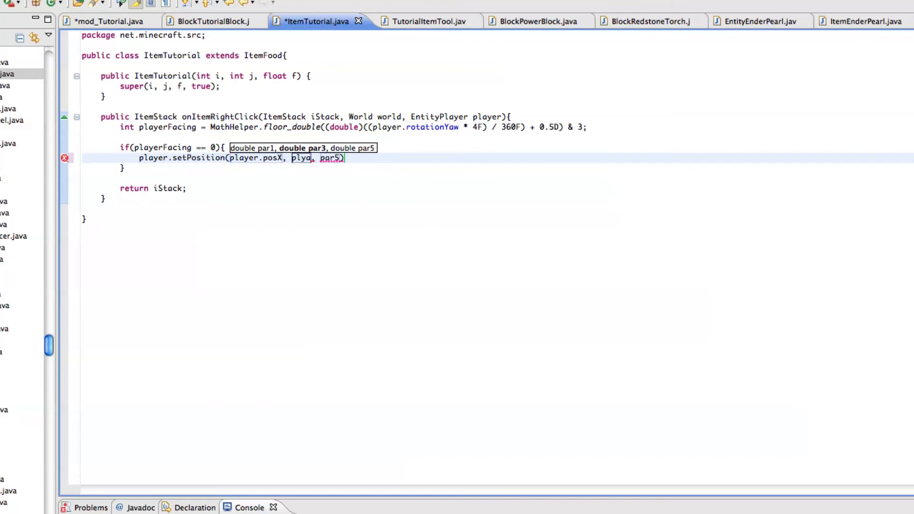
type("player.")
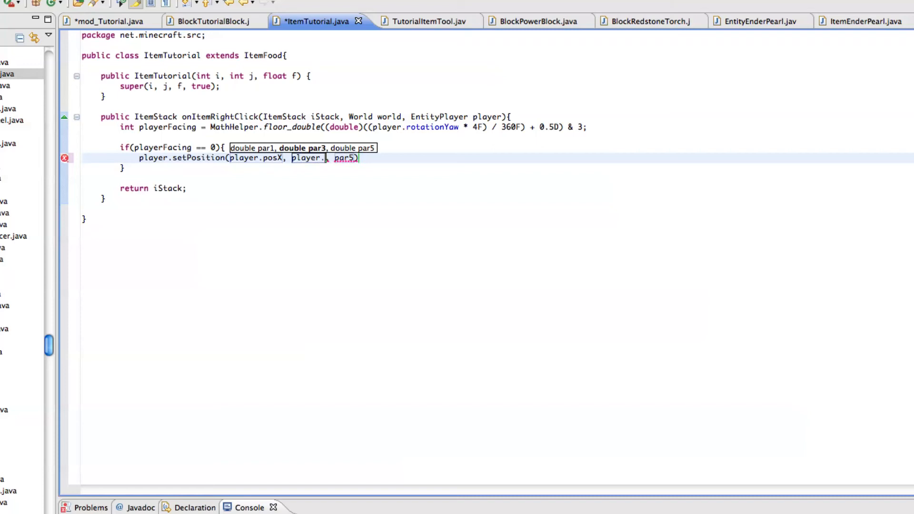
type("posY")
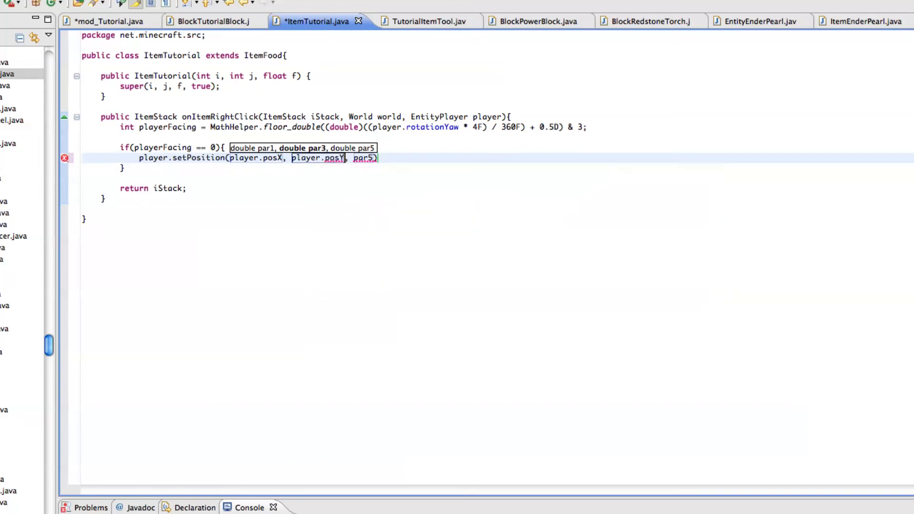
type("player.pos")
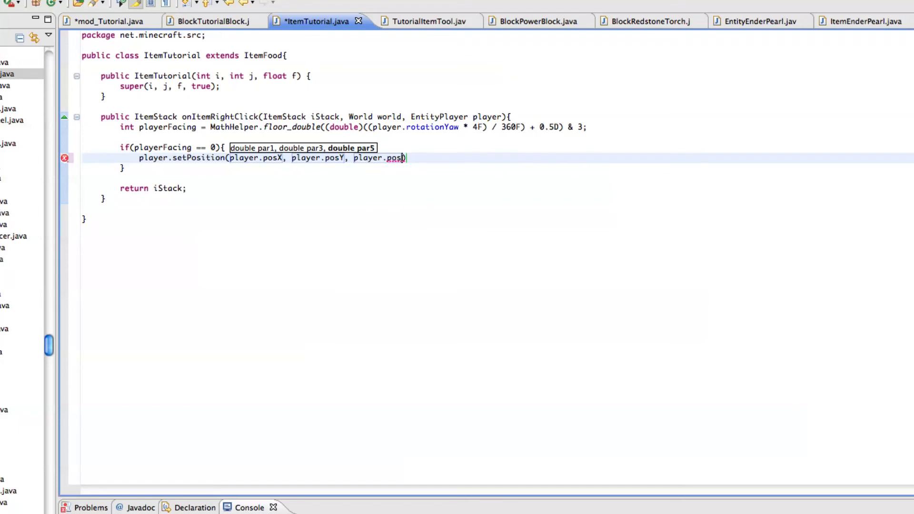
type("Z + 1")
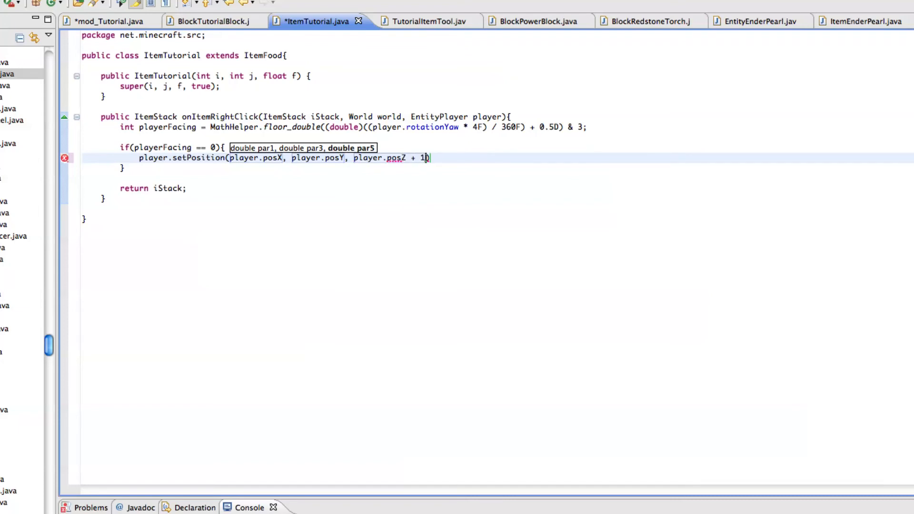
type("0);")
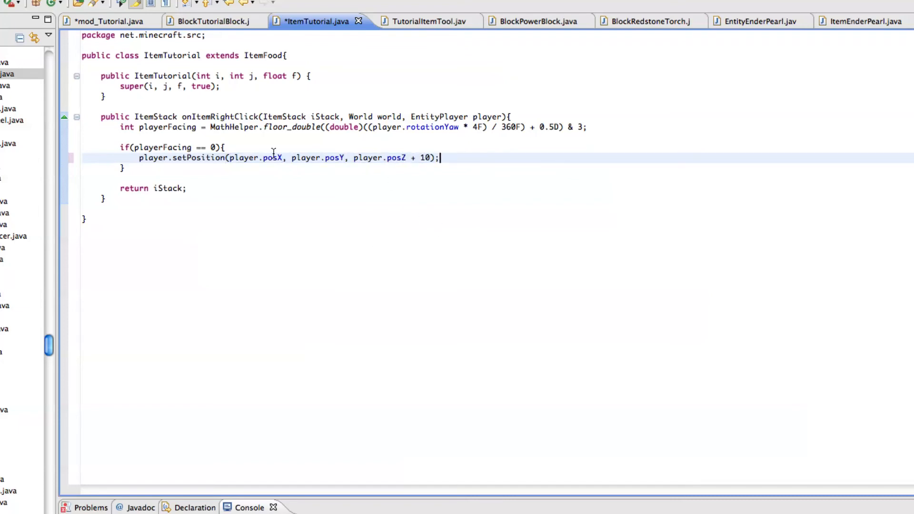
key("ctrl+s")
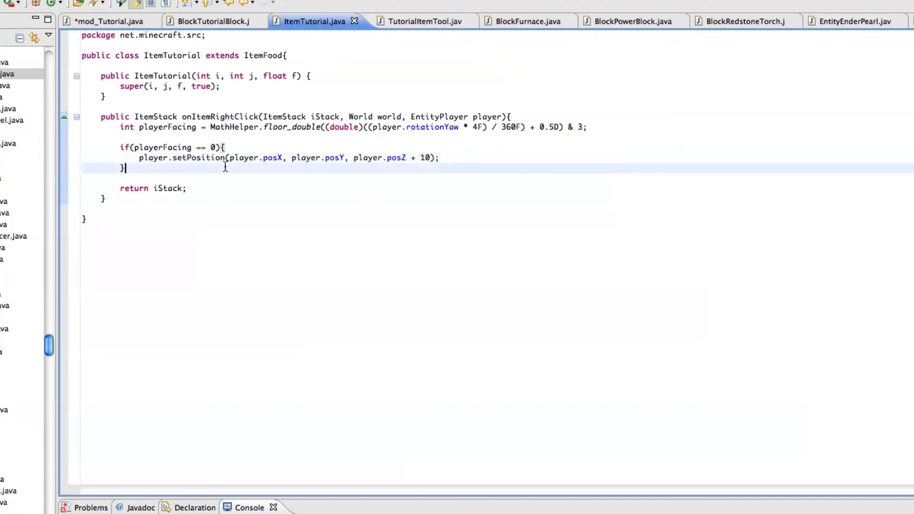
- Add else if(playerFacing == 1) calling setPosition with posX - 10, and start the next else
type("else if(p")
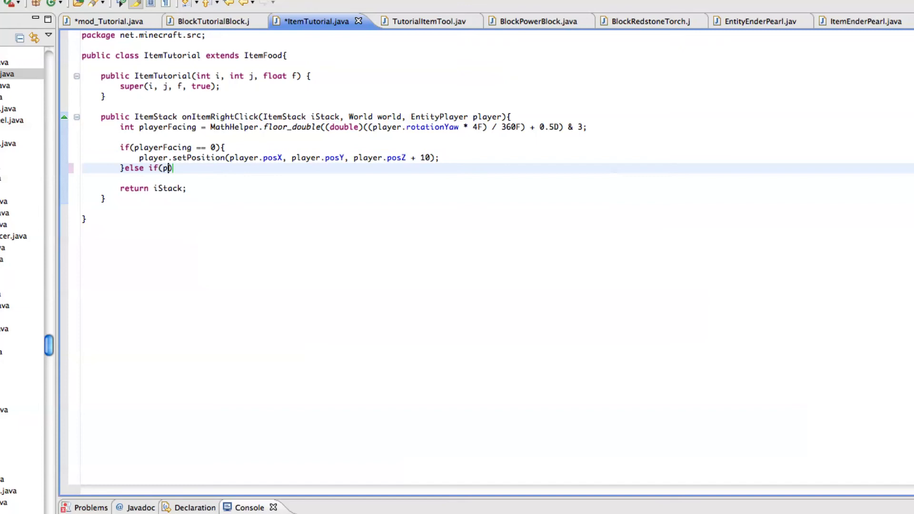
type("layerFacing")
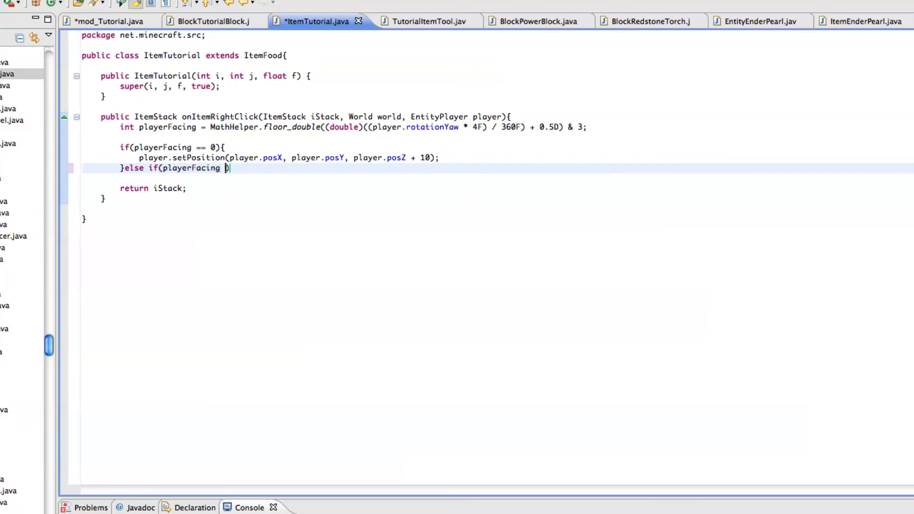
type("== 1)")
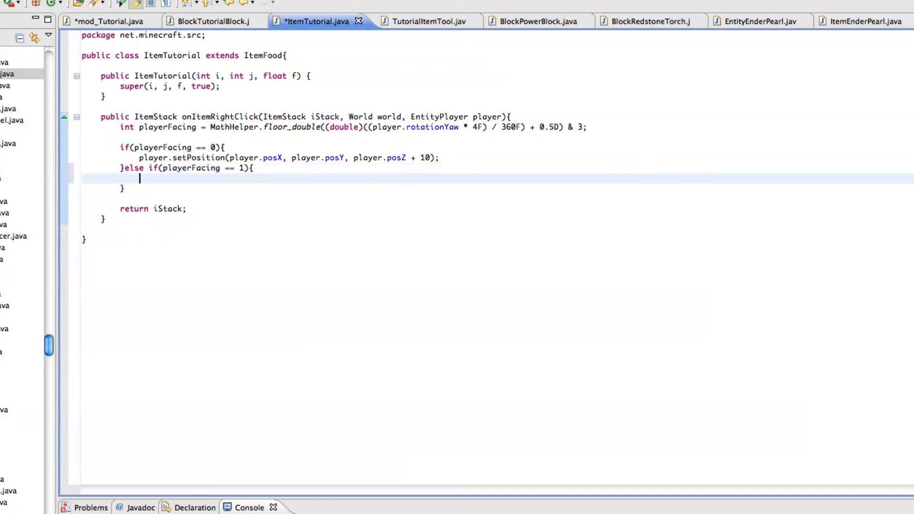
type("player.setPosition(player.posX, player.posY, player.posZ + 10);")
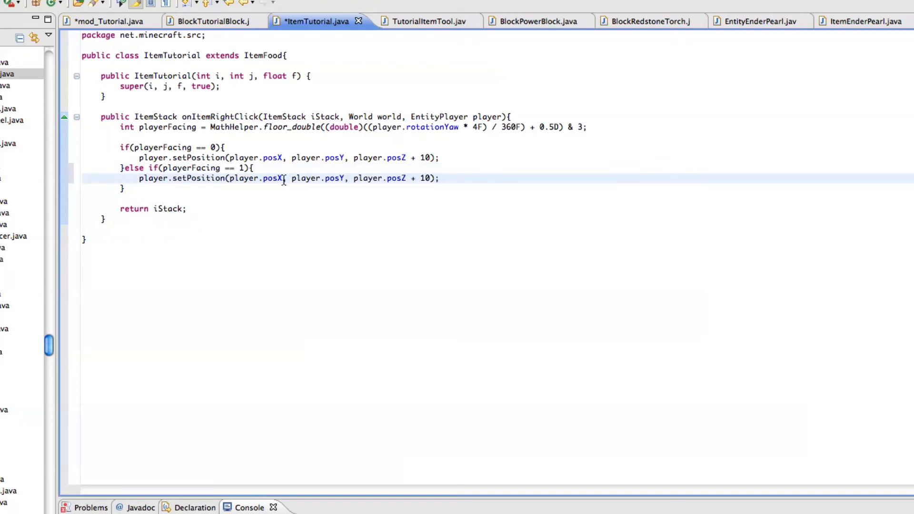
type("-")
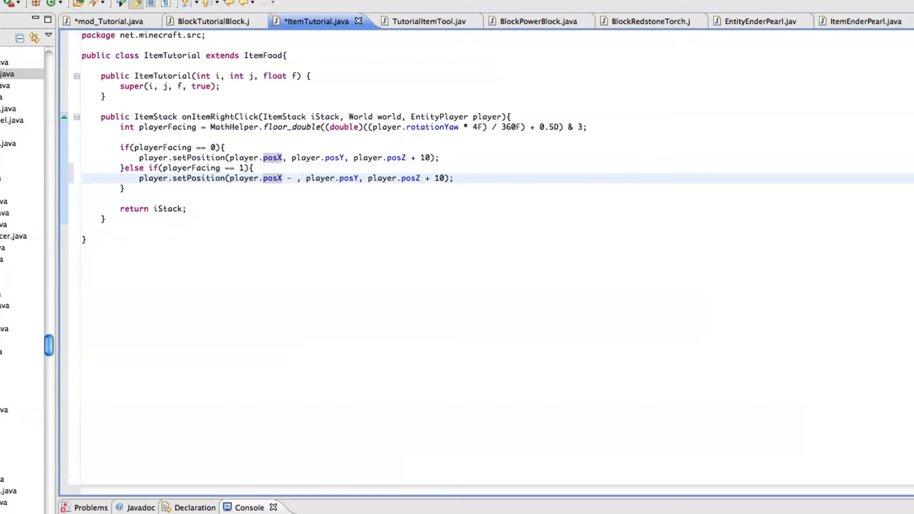
type("10")
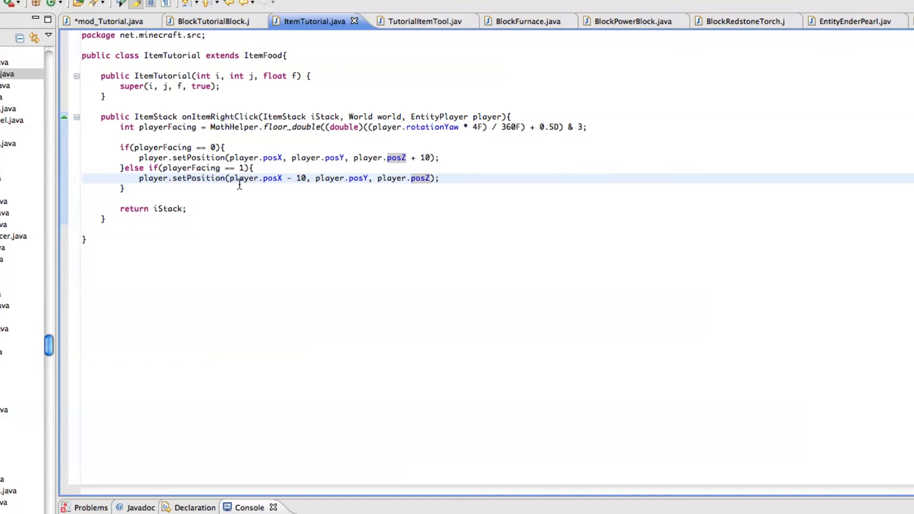
mouse_move(146, 187)
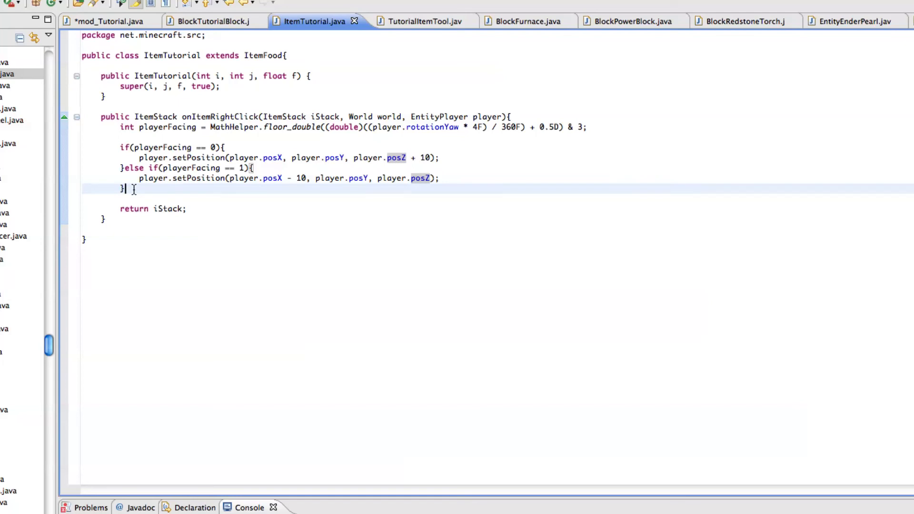
type("else")
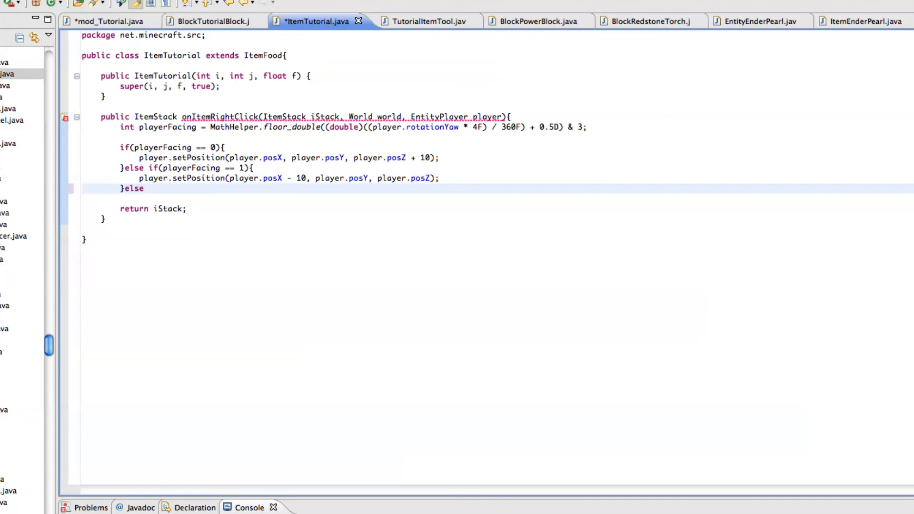
- Add the playerFacing == 2 branch calling setPosition with posZ - 10
type("if(player)")
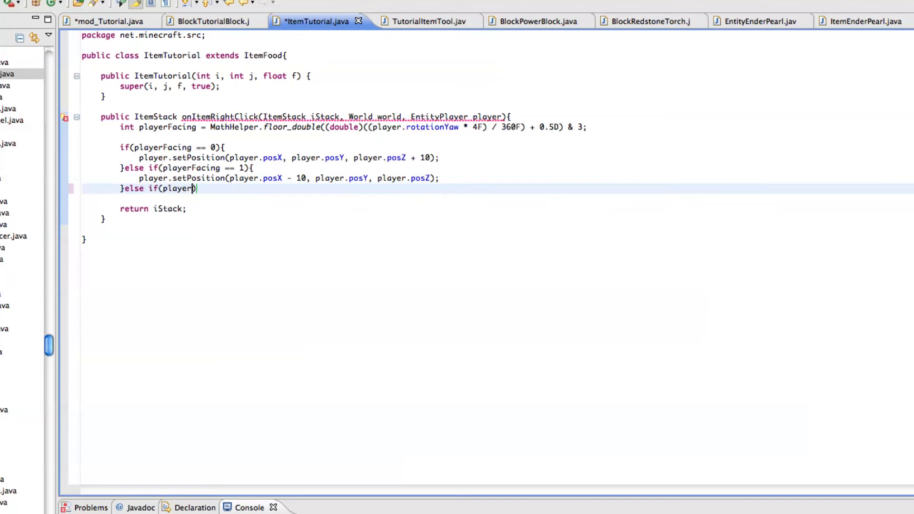
type("Facing == )")
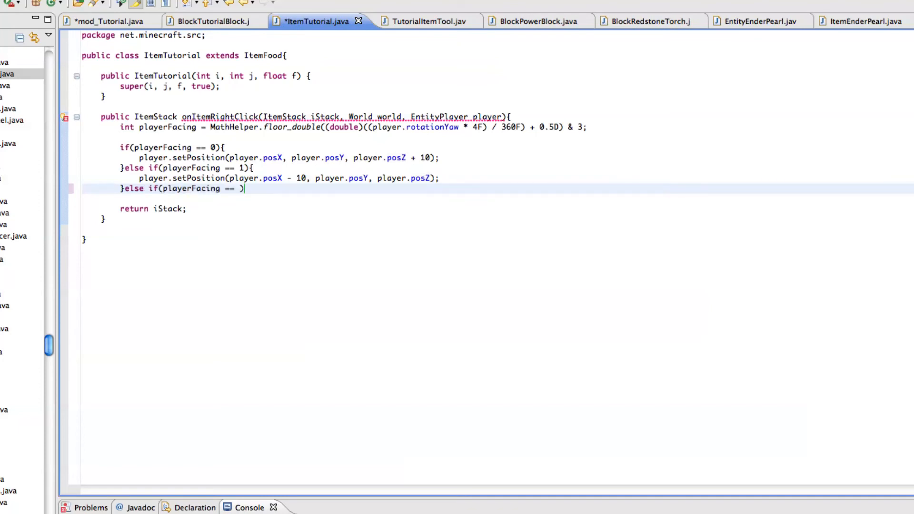
type("2){")
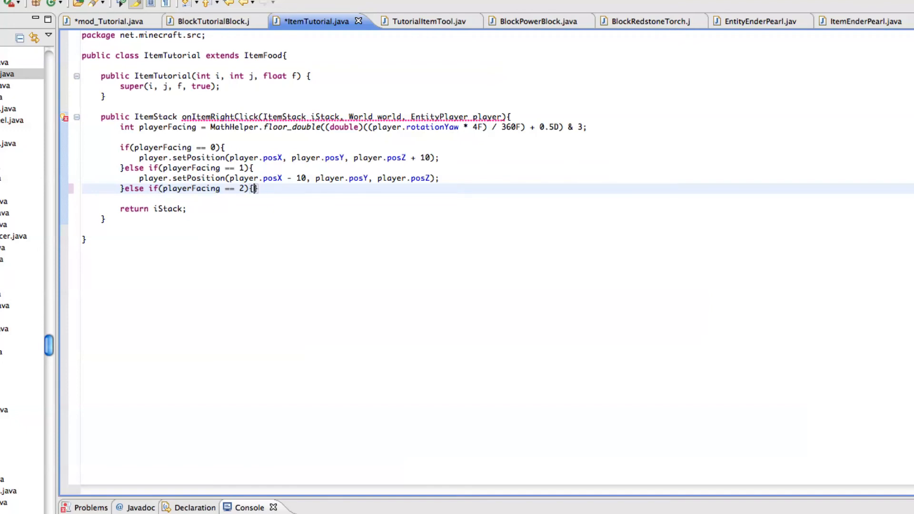
type("player.setPosition(player.posX, player.posY, player.posZ + 10);")
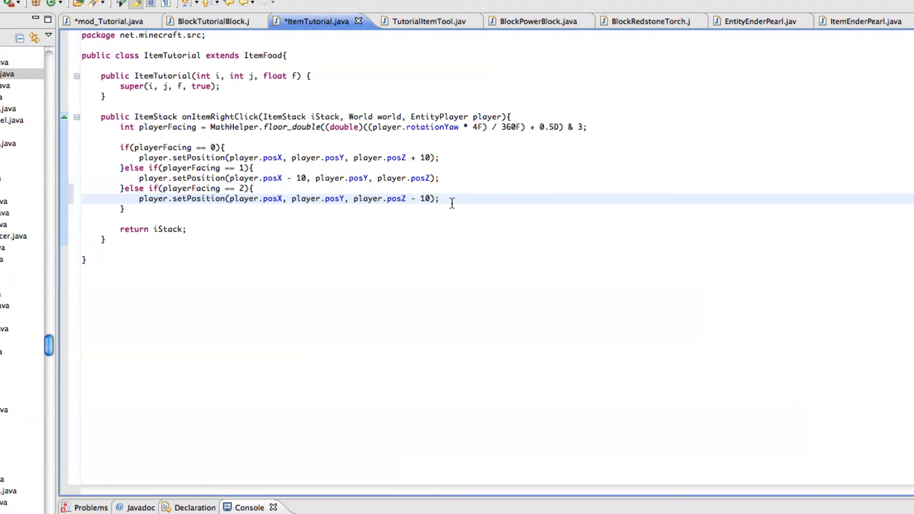
- Add the else if(playerFacing == 3) branch calling setPosition with posX - 10
type("}else if")
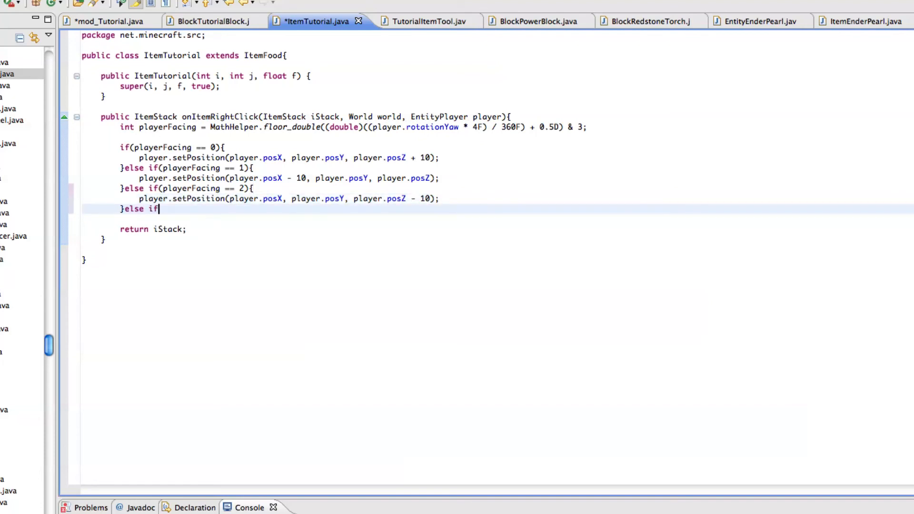
type("(pla)")
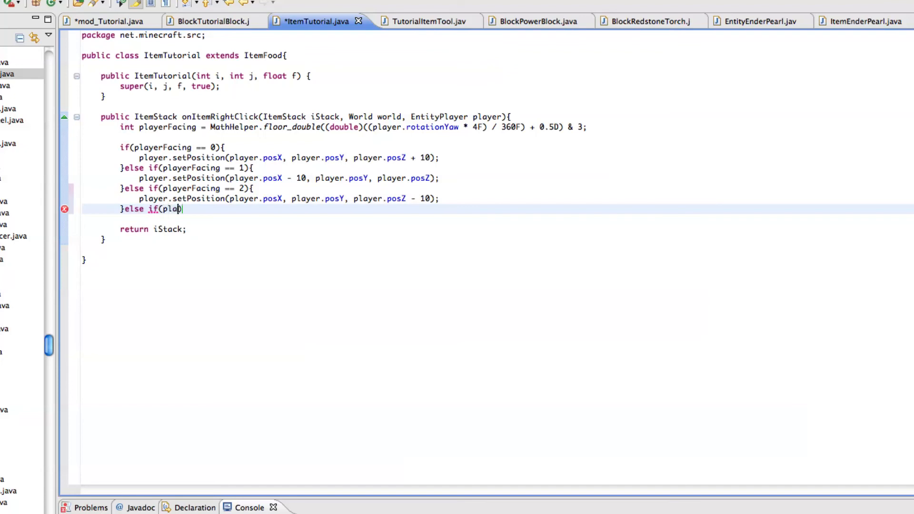
type("playerFA")
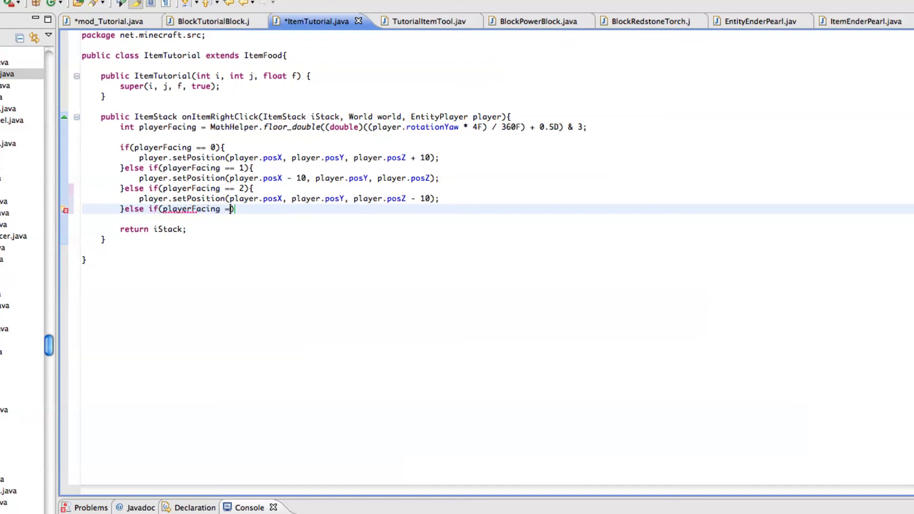
type("3){}")
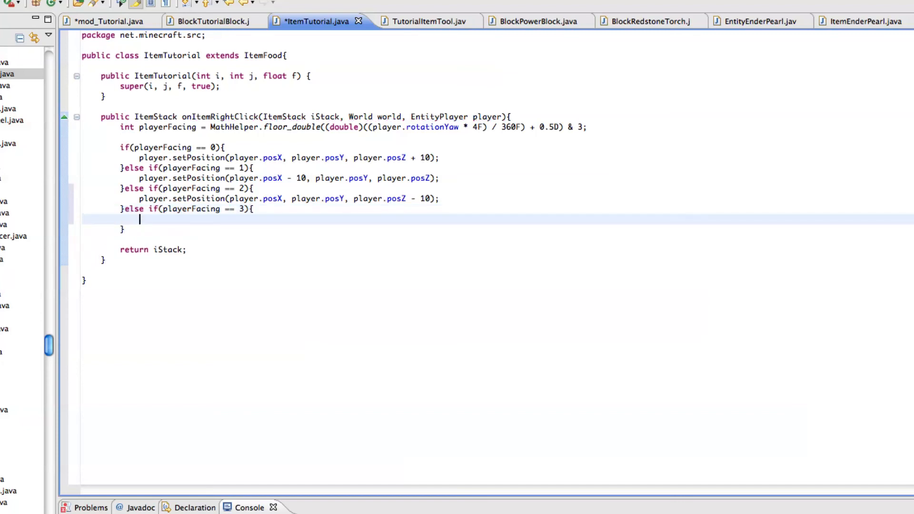
type("player.setPosition(player.posX, player.posY, player.posZ + 10);")
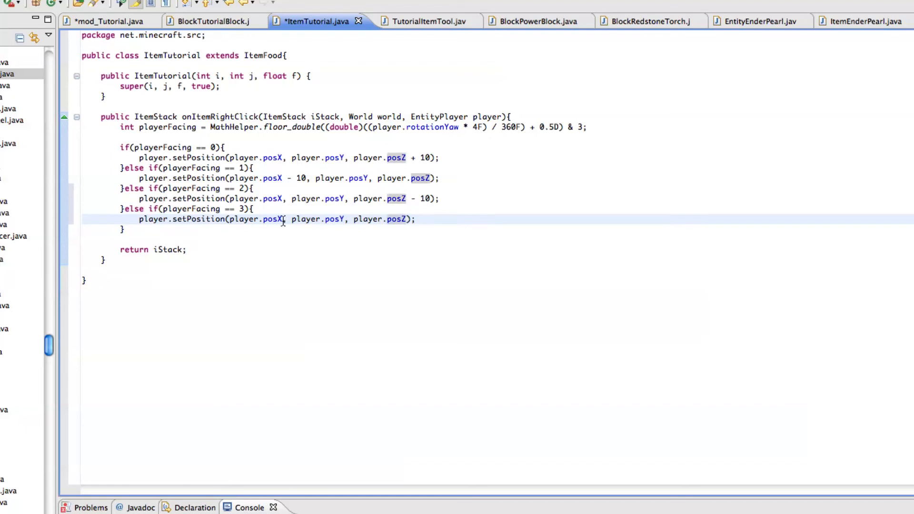
type("- 10")
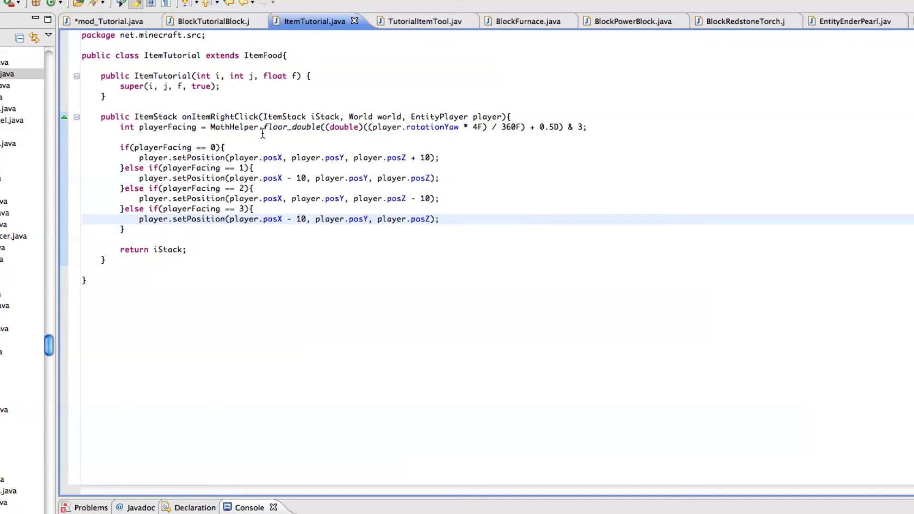
mouse_move(228, 127)
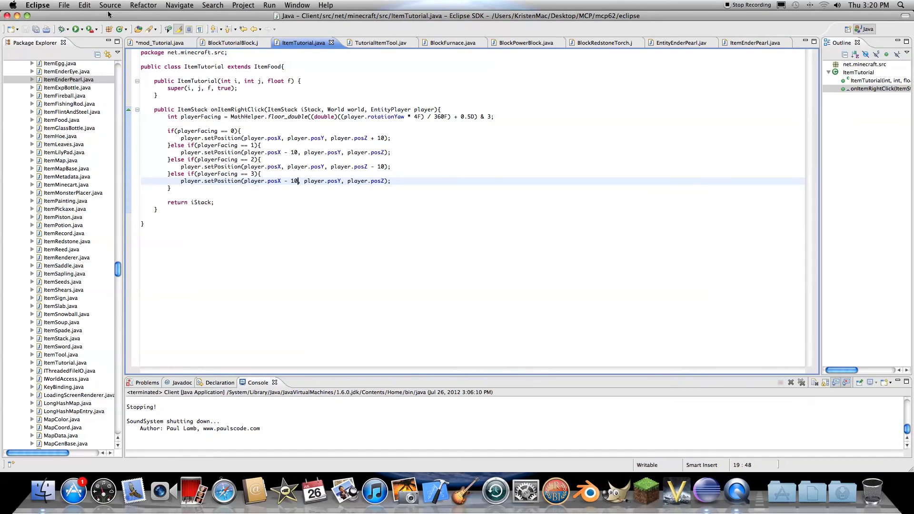
- Run the project, saving mod_Tutorial.java, and enlarge the launched Minecraft window
left_click(76, 29)
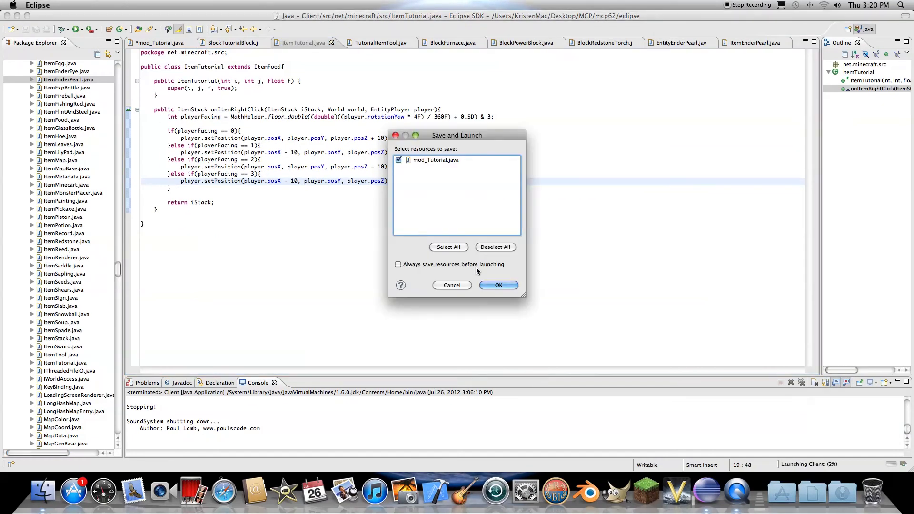
left_click(498, 284)
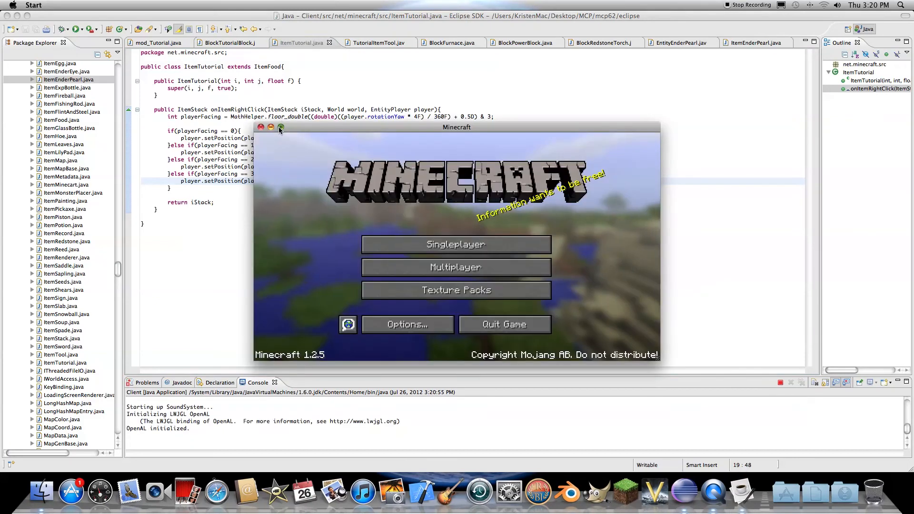
left_click(456, 243)
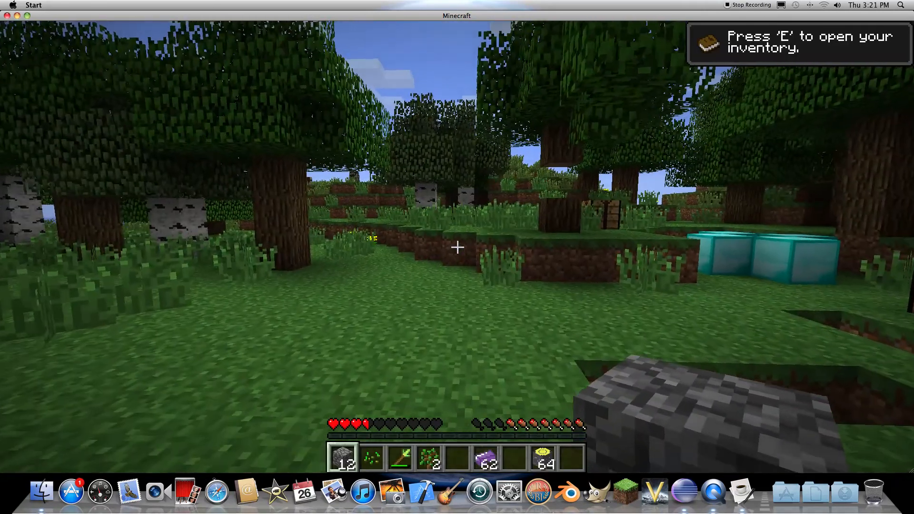
mouse_move(457, 247)
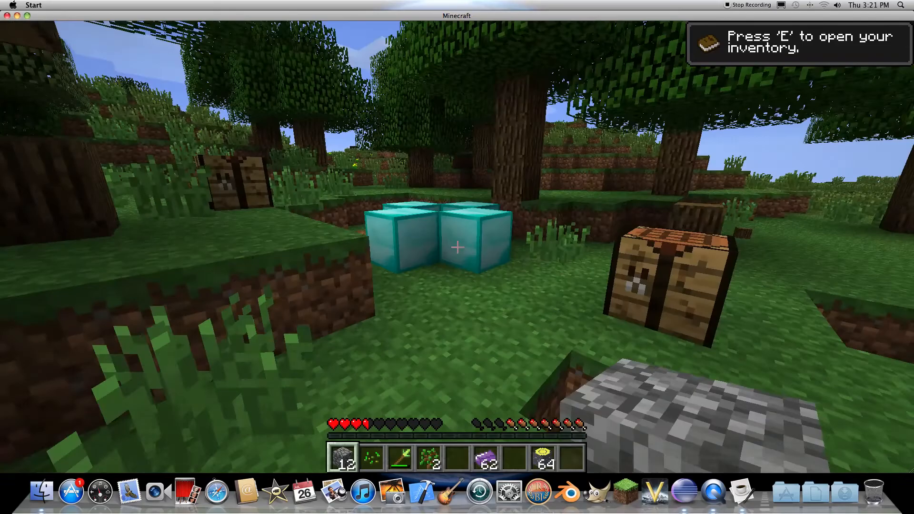
mouse_move(457, 247)
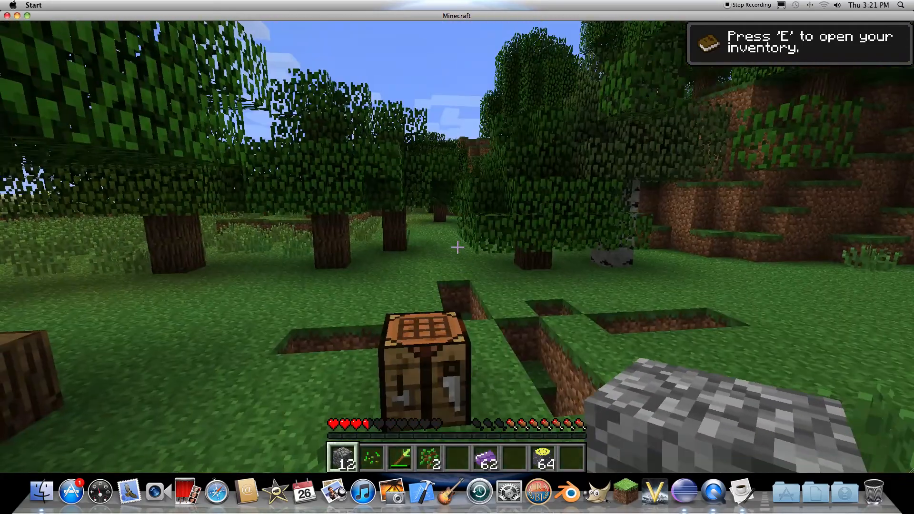
mouse_move(457, 248)
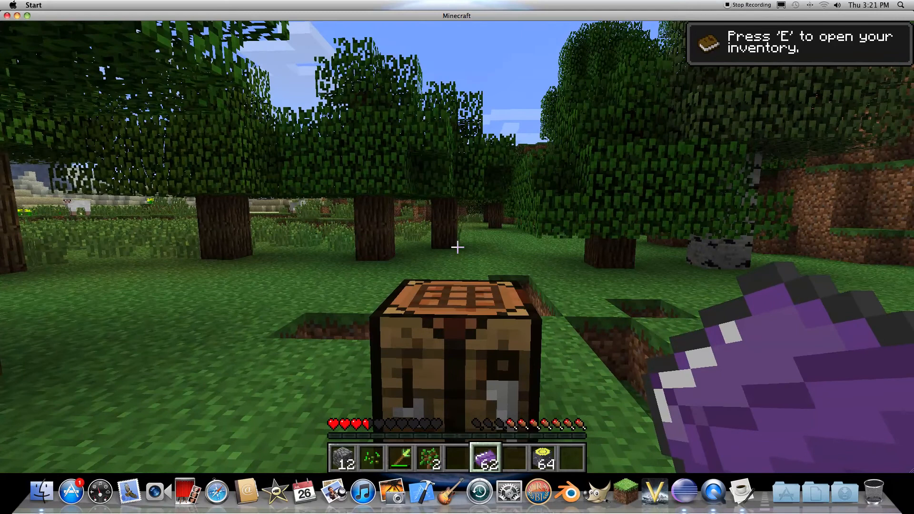
- Open the game menu, return to the game, and cycle hotbar items near the diamond blocks
key("Escape")
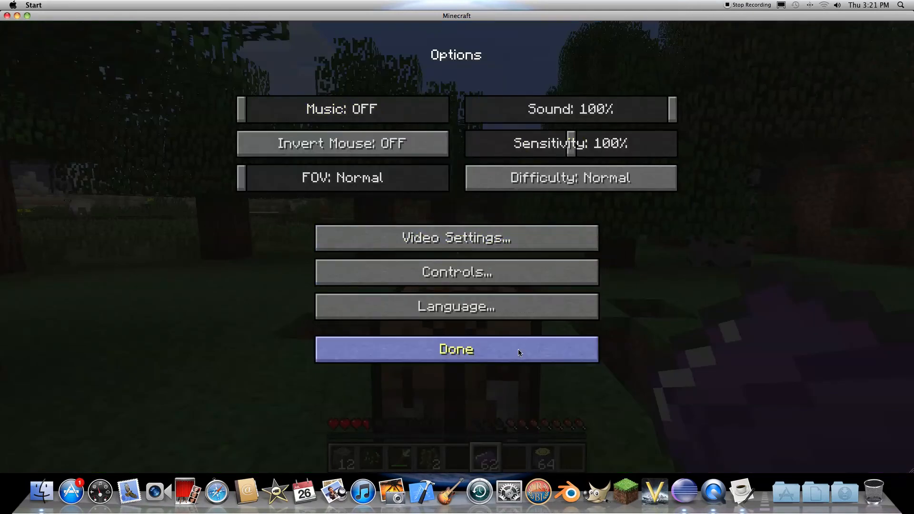
left_click(456, 349)
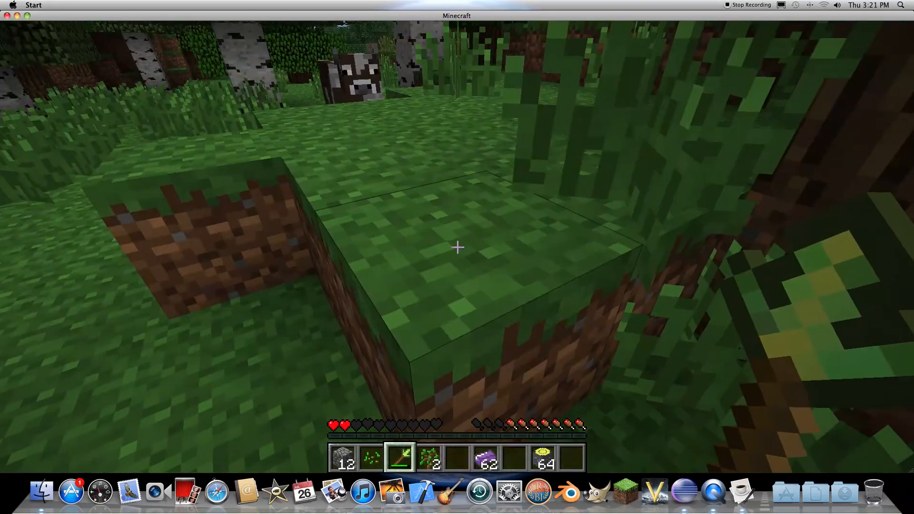
mouse_move(457, 247)
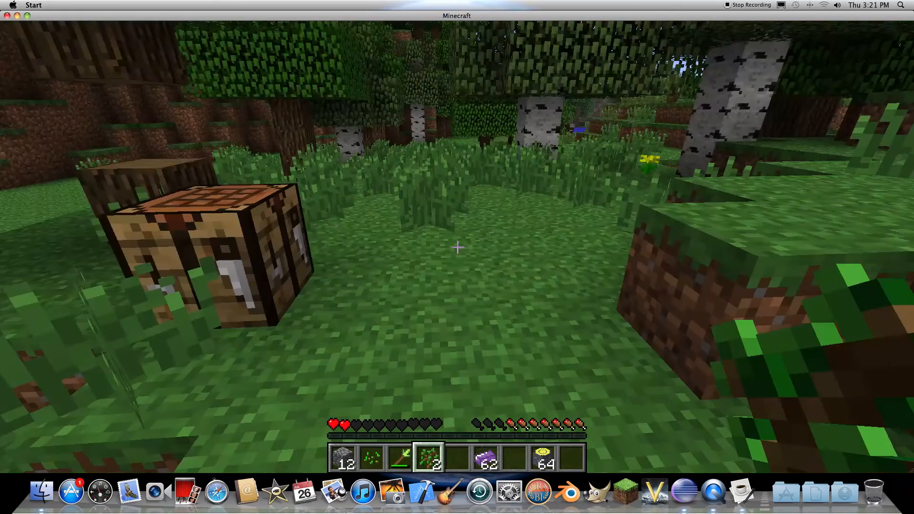
key("Escape")
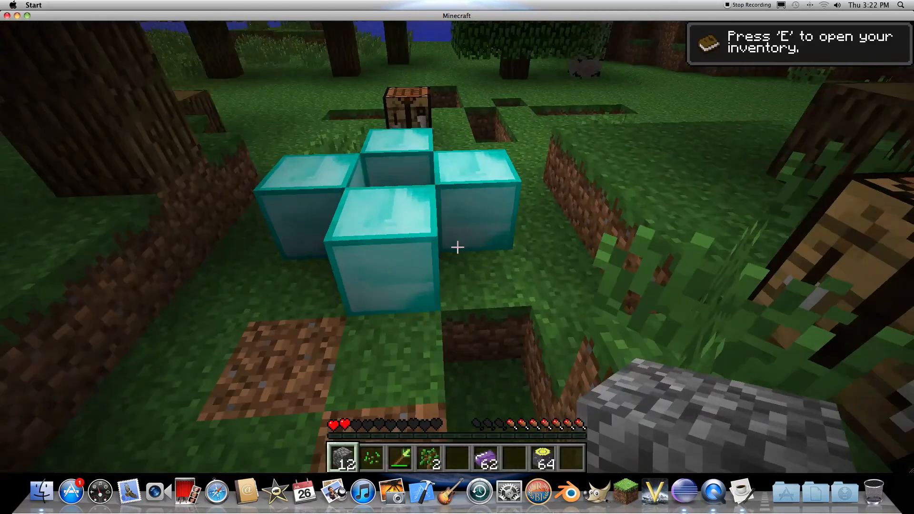
mouse_move(457, 247)
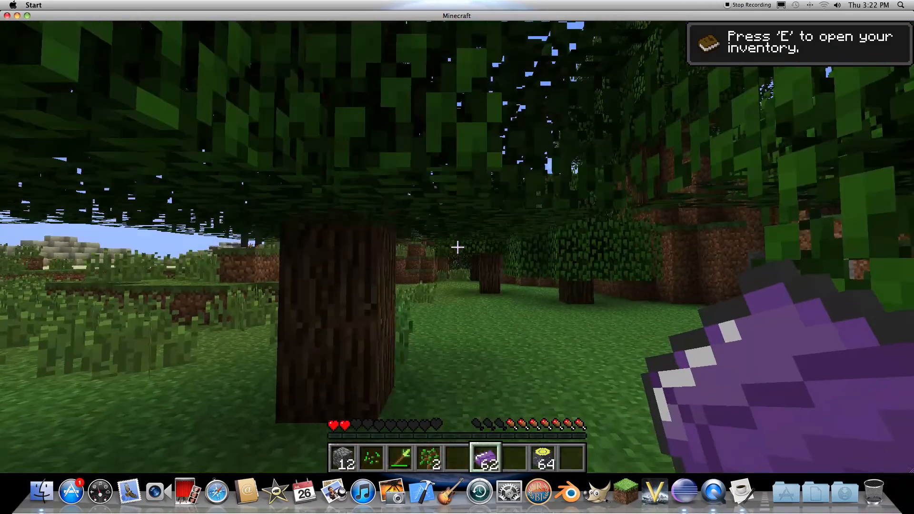
mouse_move(457, 248)
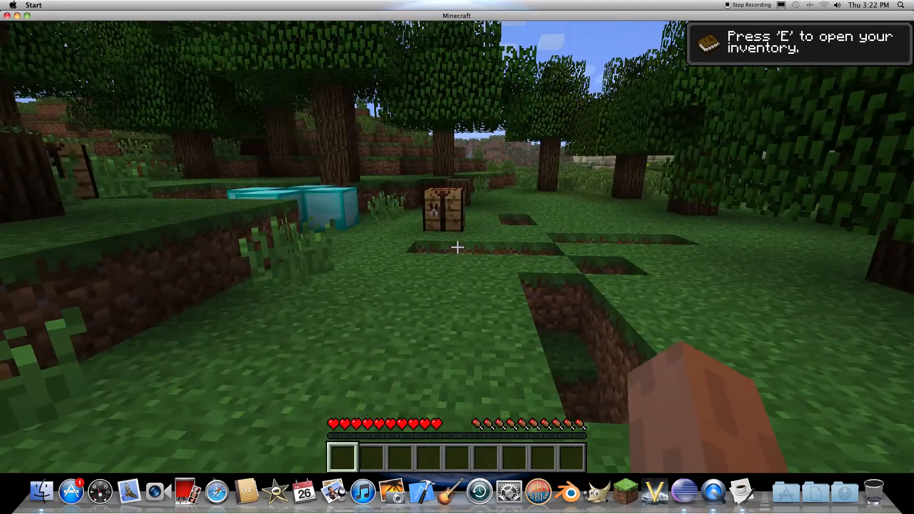
mouse_move(457, 248)
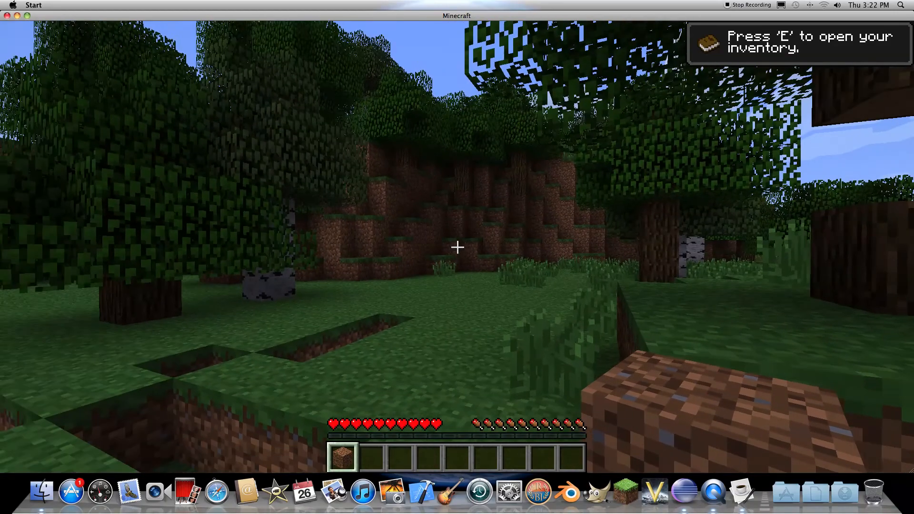
mouse_move(457, 248)
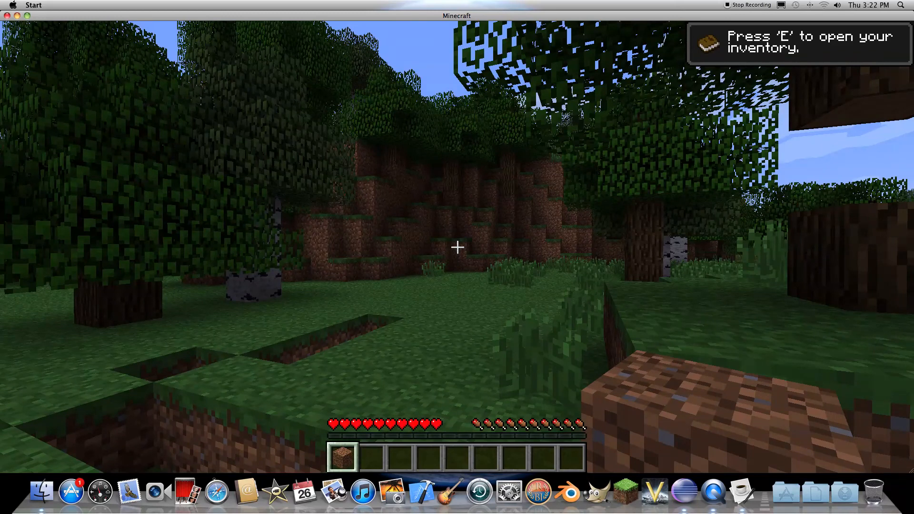